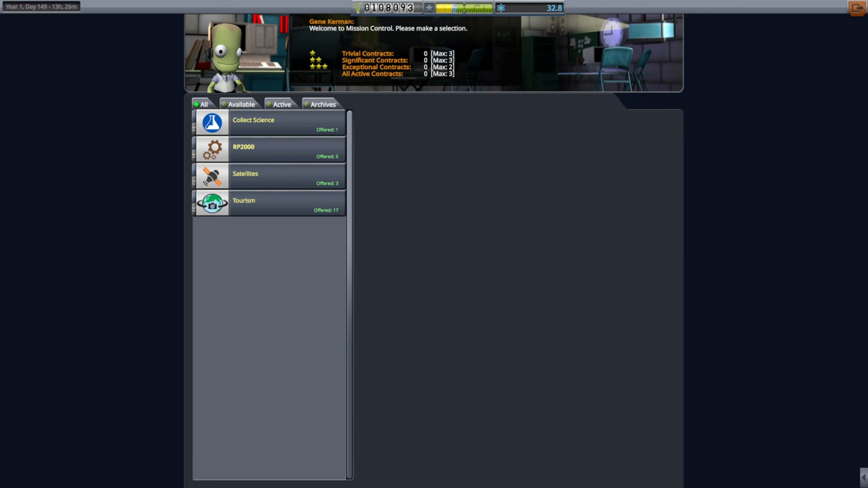
Expand Collect Science and view its 'Science data from space around Earth' contract details.
click(253, 120)
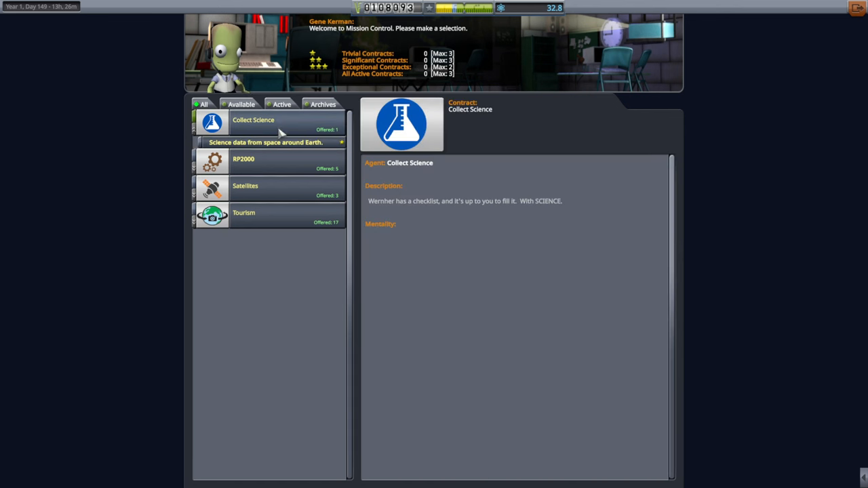
click(264, 142)
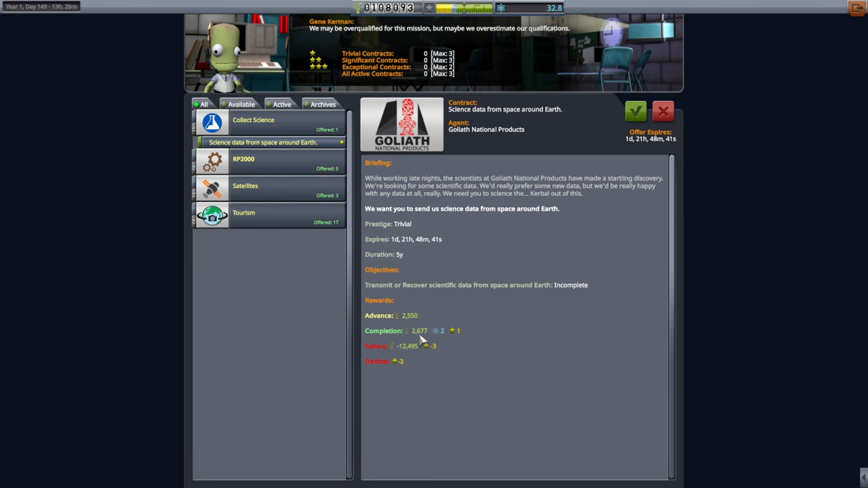
mouse_move(430, 320)
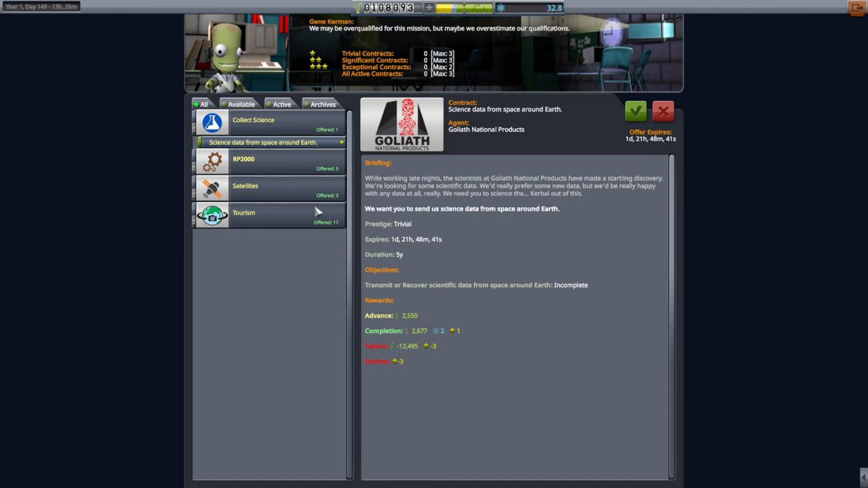
Expand RP2000 and its groups and review the Pass the Karman Line (crewed) contract.
click(243, 159)
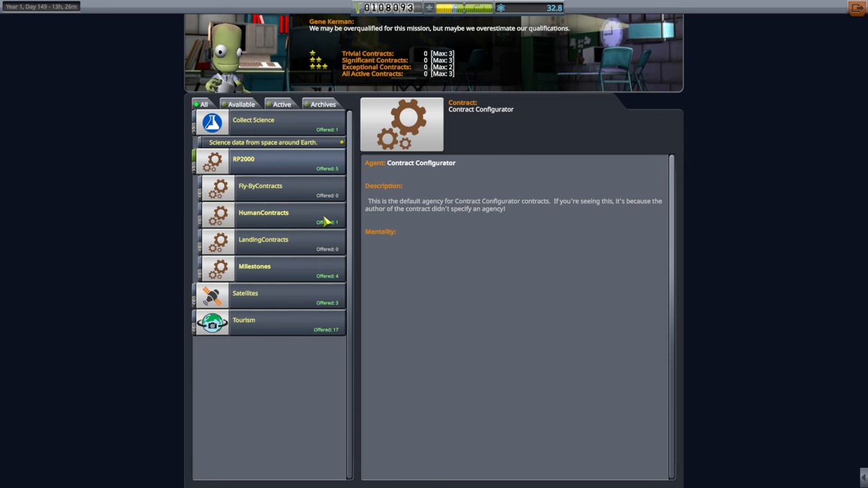
click(255, 266)
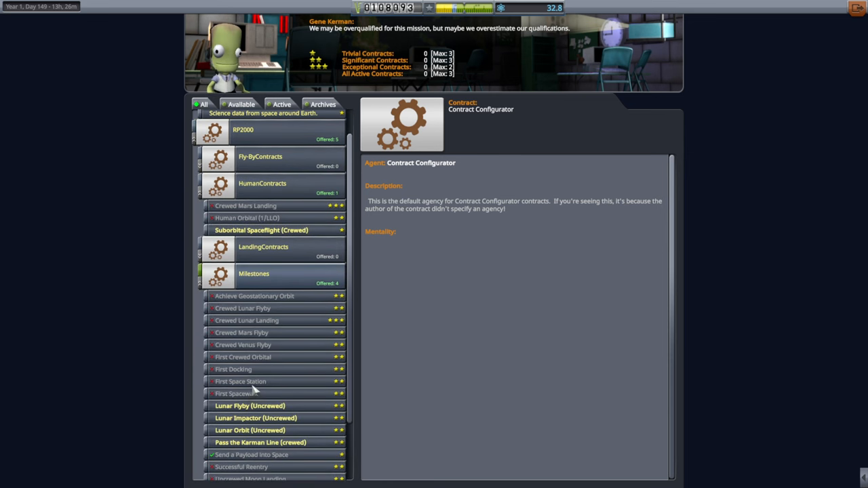
click(249, 430)
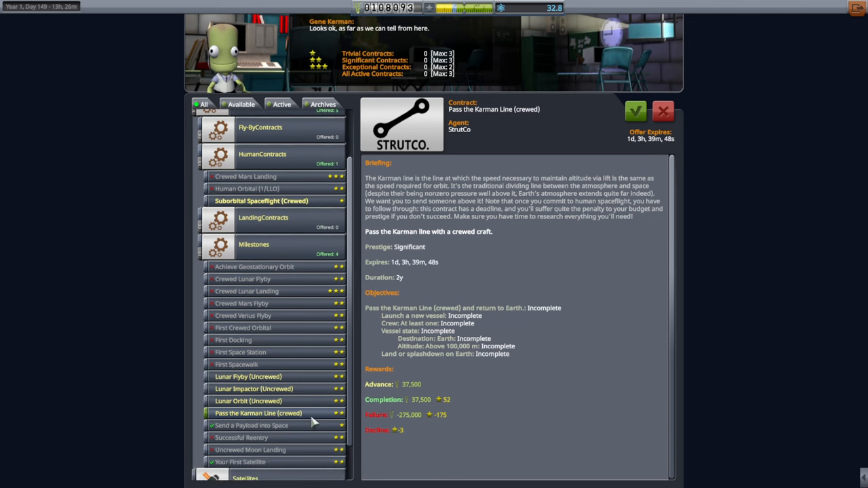
Scroll the contract list and show the Satellites agency with its three contracts.
scroll(down, 3)
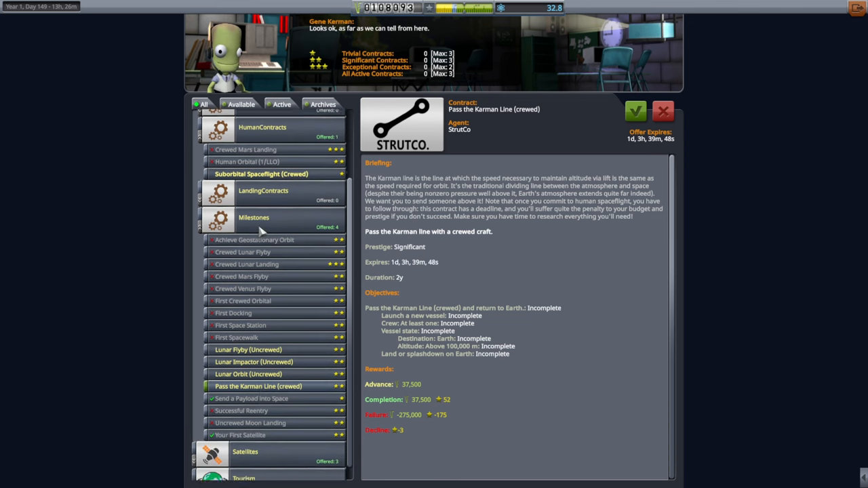
scroll(up, 3)
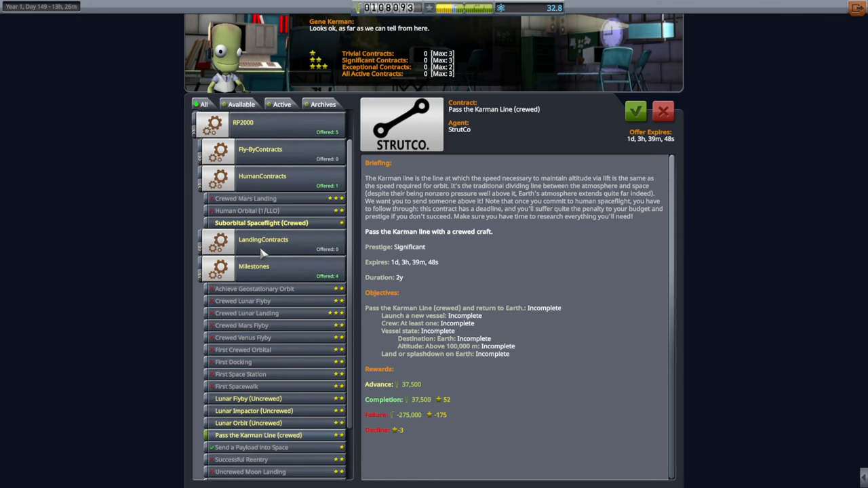
scroll(down, 3)
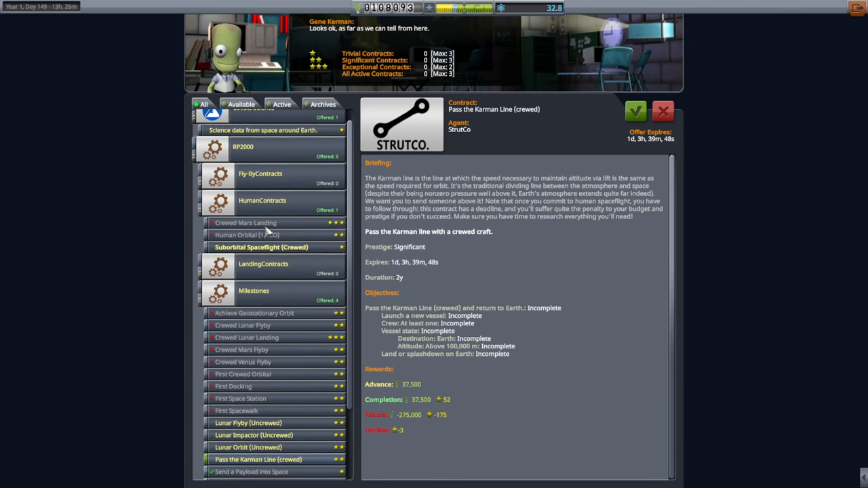
click(263, 142)
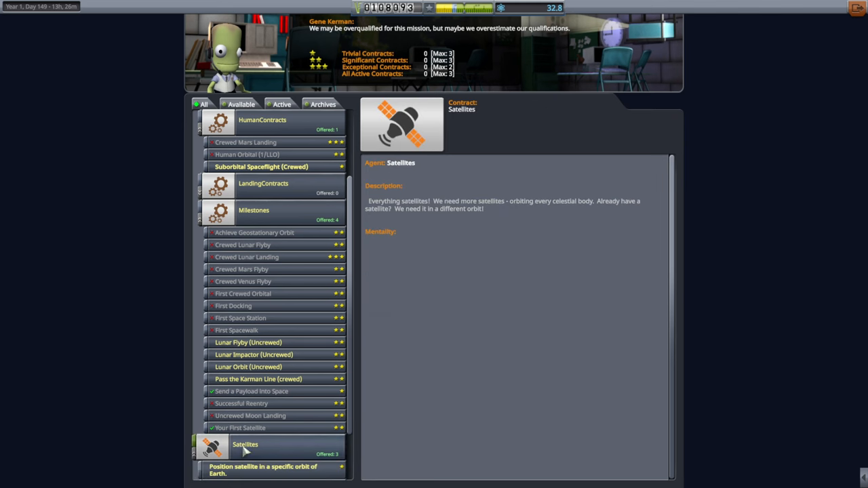
scroll(down, 3)
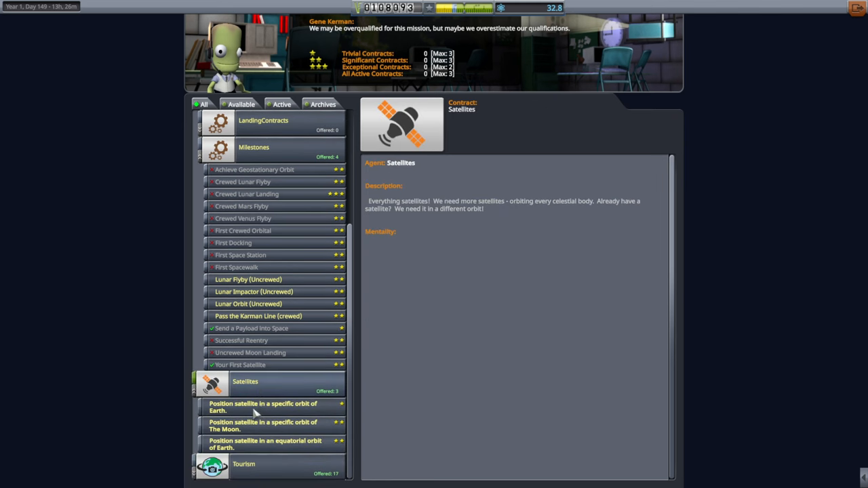
Read the 'Position satellite in a specific orbit of Earth' contract briefing.
click(263, 407)
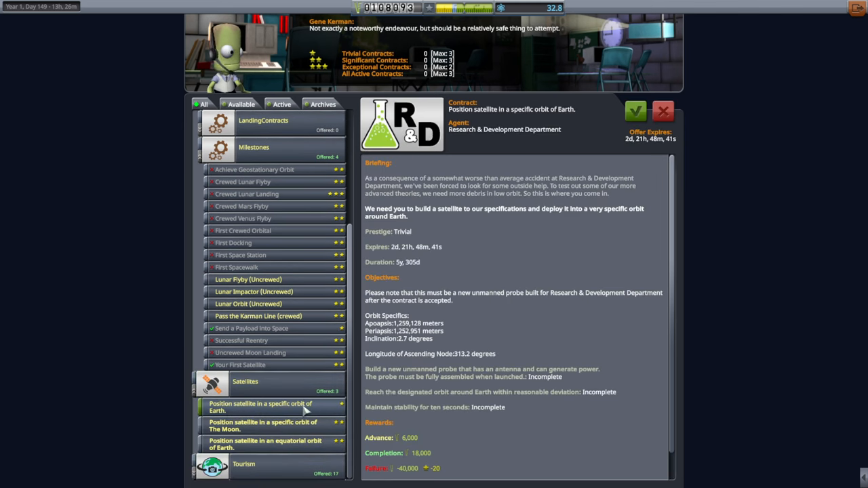
scroll(down, 3)
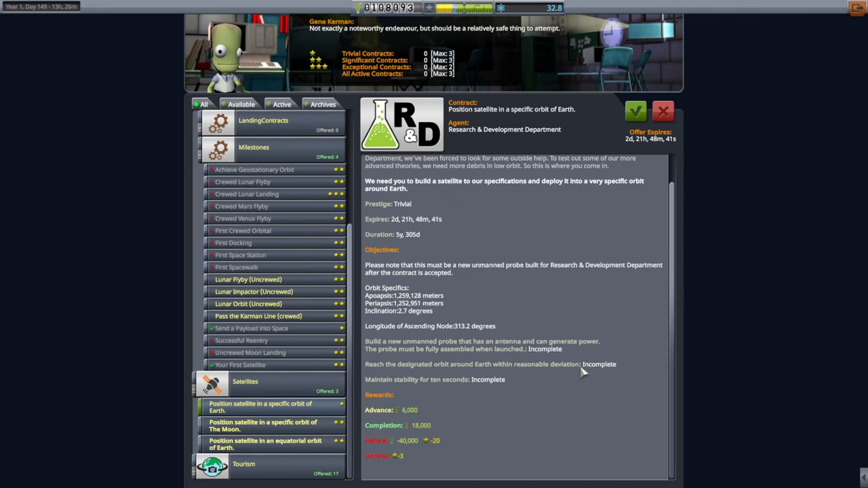
mouse_move(393, 322)
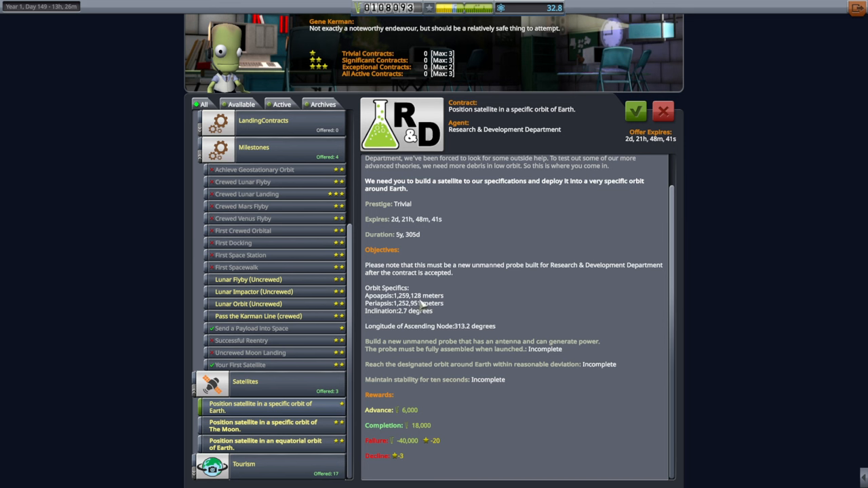
mouse_move(487, 333)
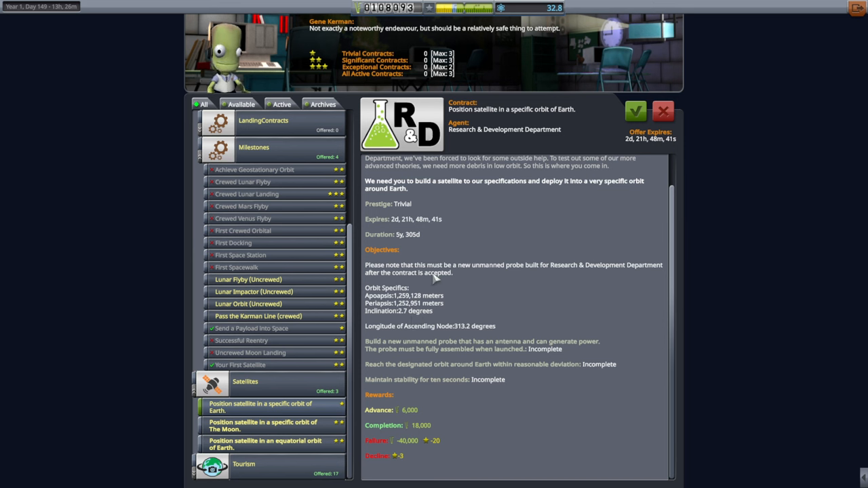
mouse_move(402, 318)
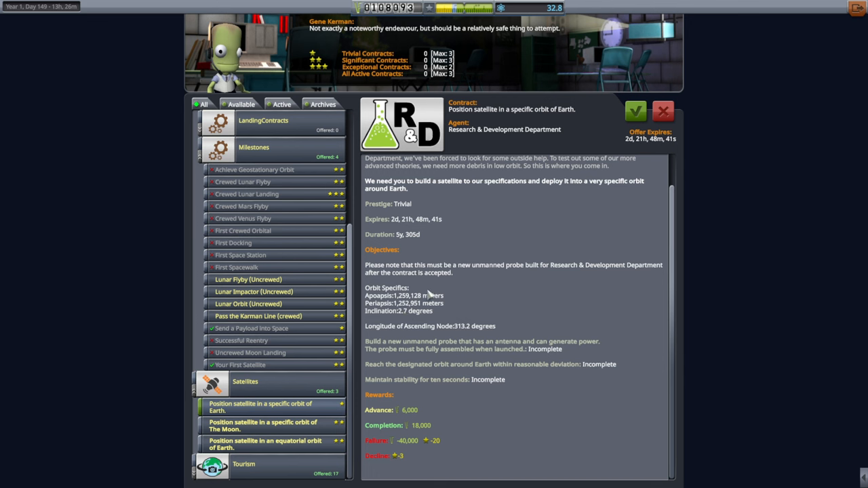
mouse_move(440, 292)
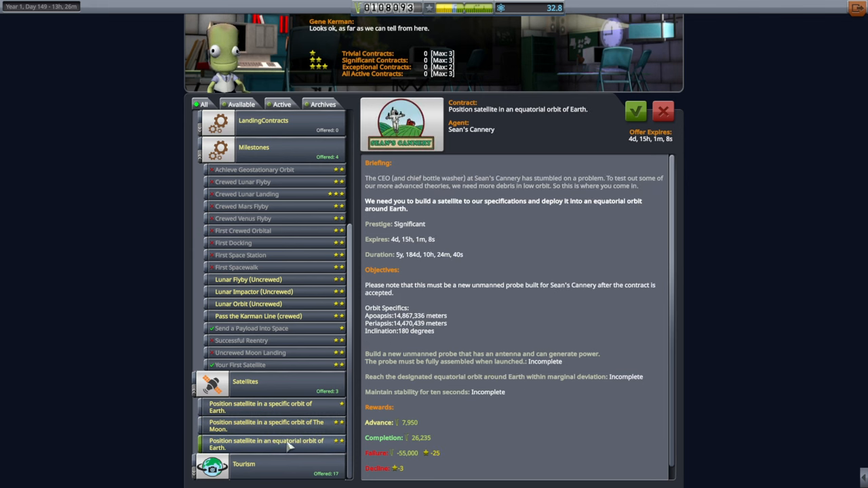
mouse_move(404, 343)
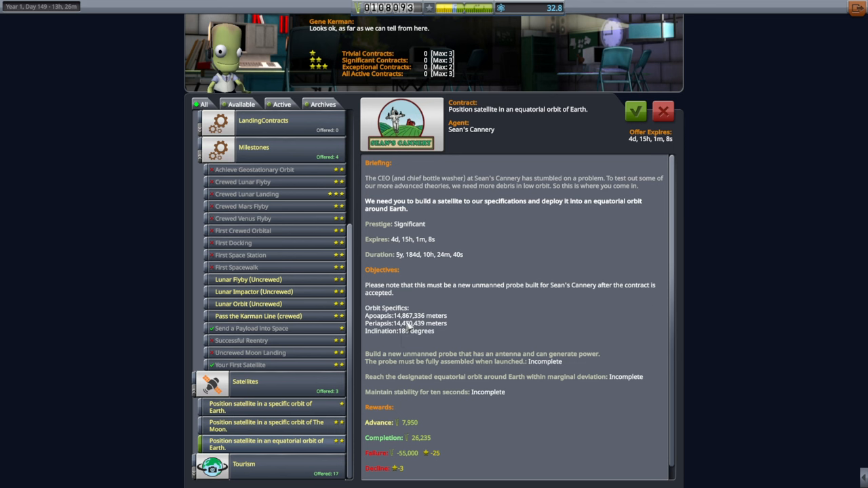
mouse_move(482, 344)
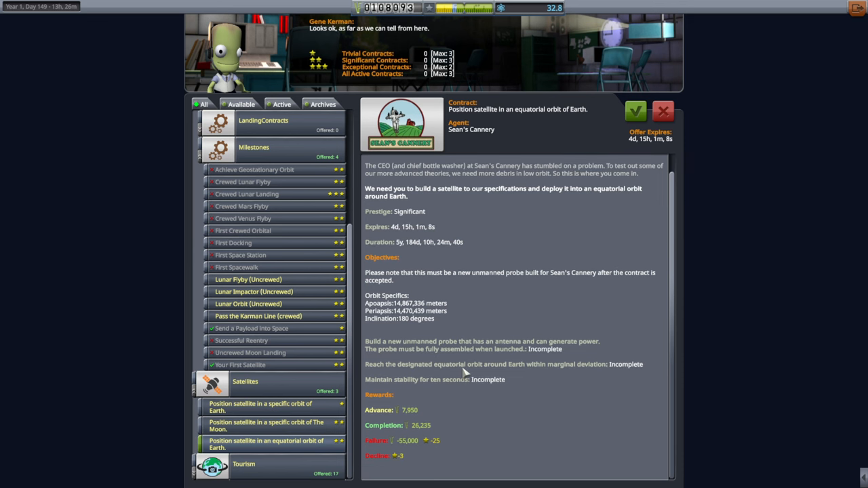
mouse_move(273, 432)
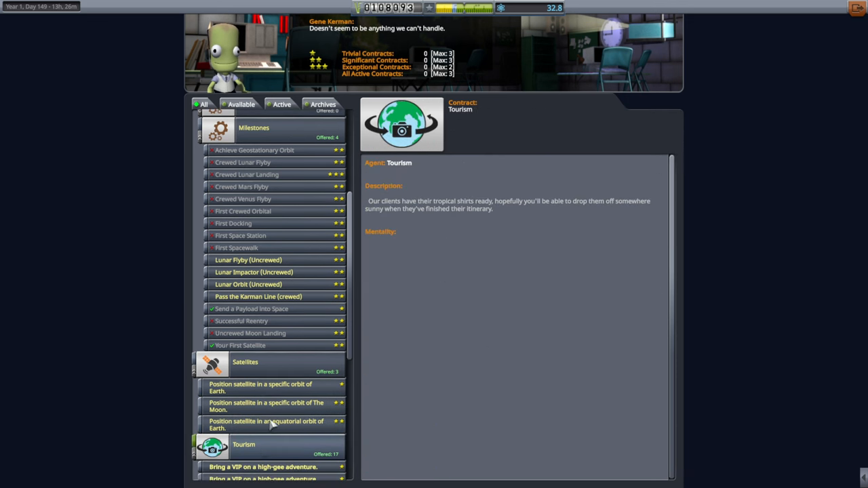
Scroll the contract list and read the Earth satellite orbit contract's briefing and rewards.
scroll(down, 3)
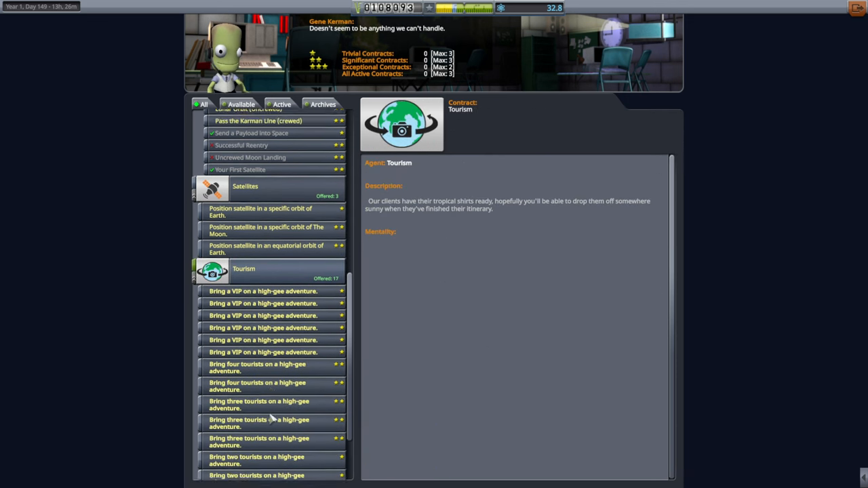
scroll(up, 3)
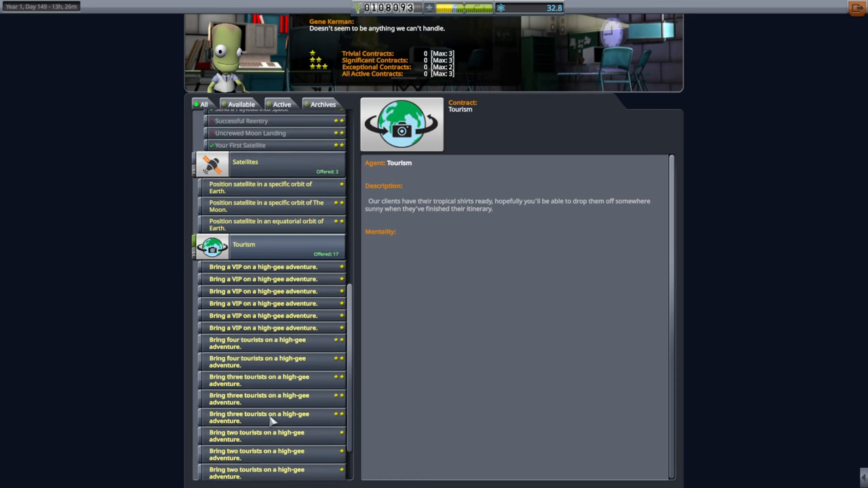
scroll(up, 3)
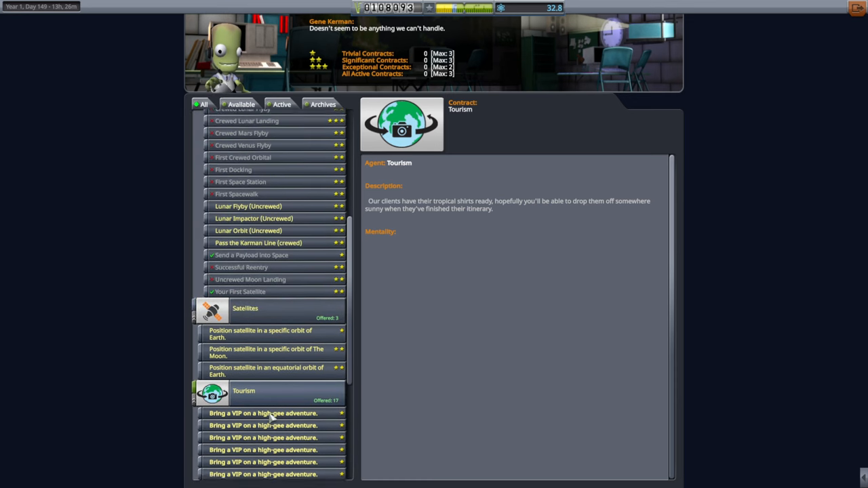
click(260, 334)
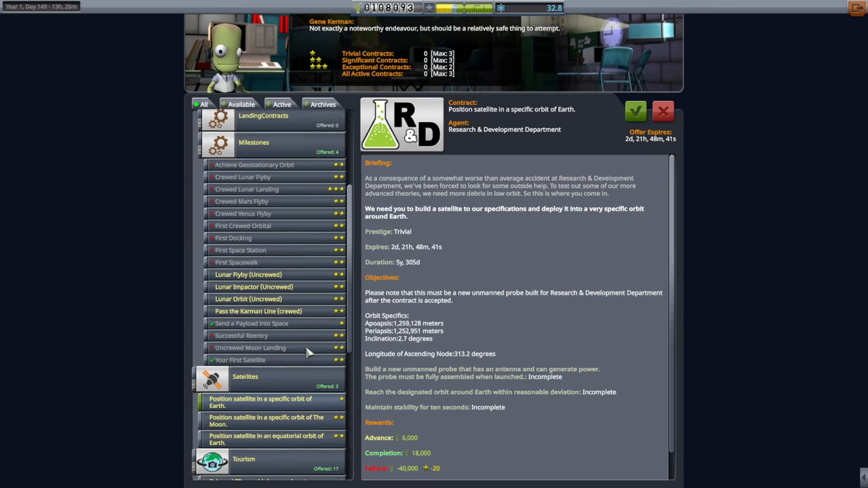
mouse_move(277, 253)
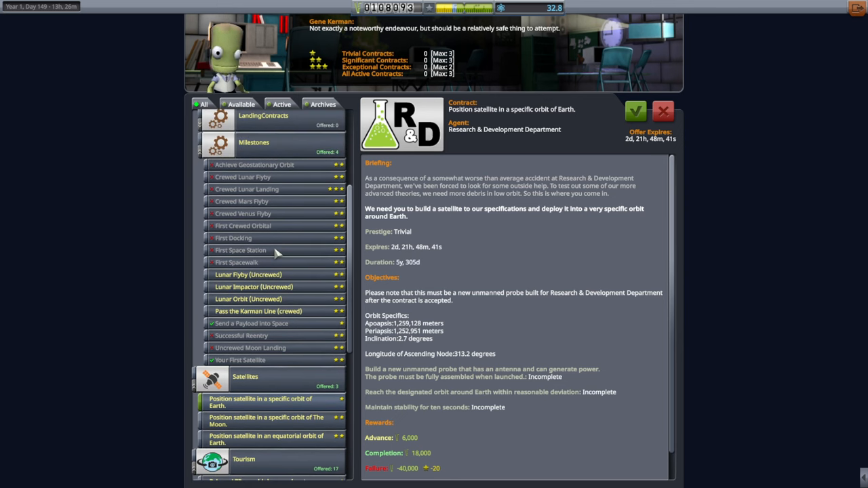
scroll(up, 3)
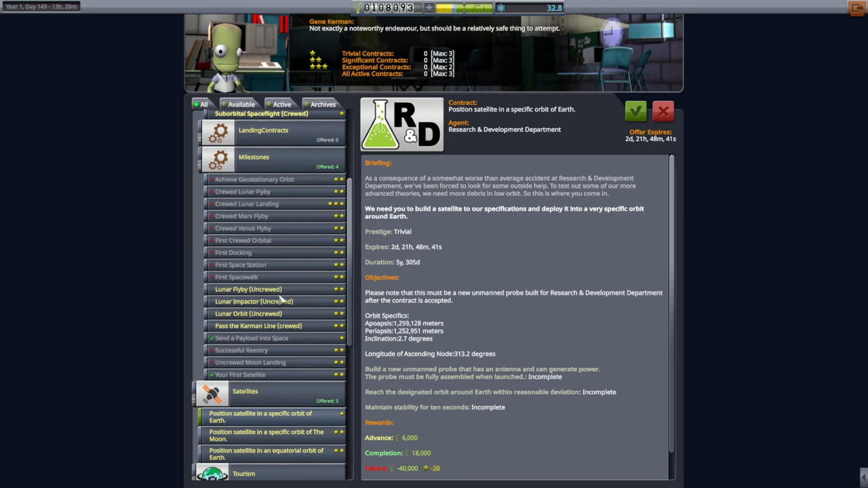
mouse_move(273, 415)
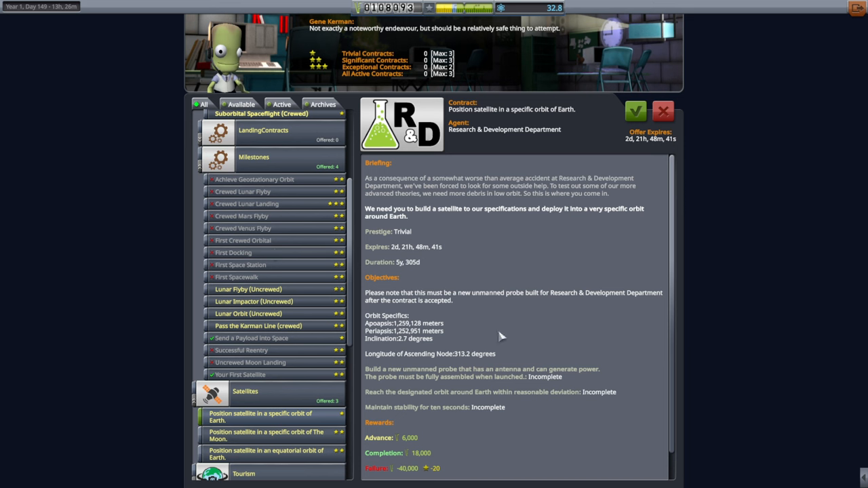
mouse_move(526, 303)
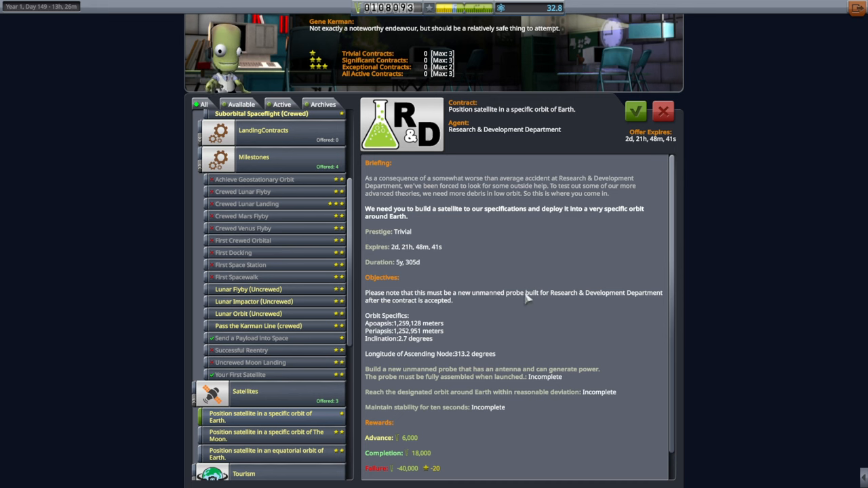
mouse_move(422, 282)
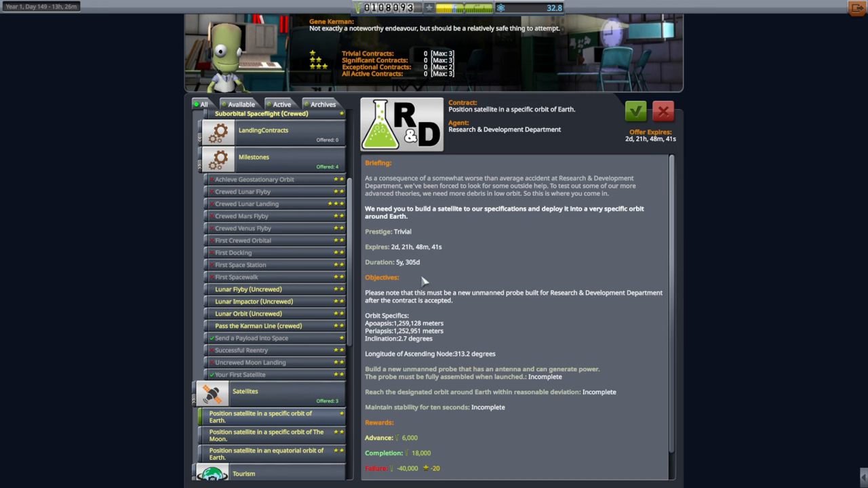
scroll(up, 3)
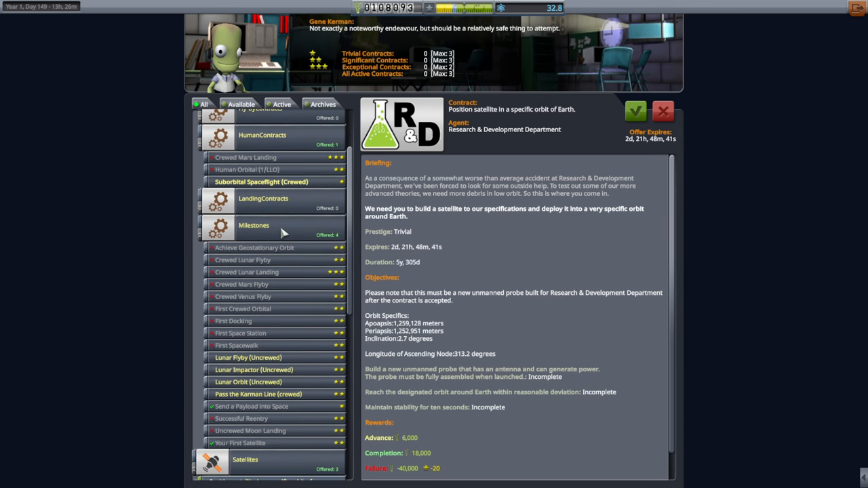
scroll(up, 3)
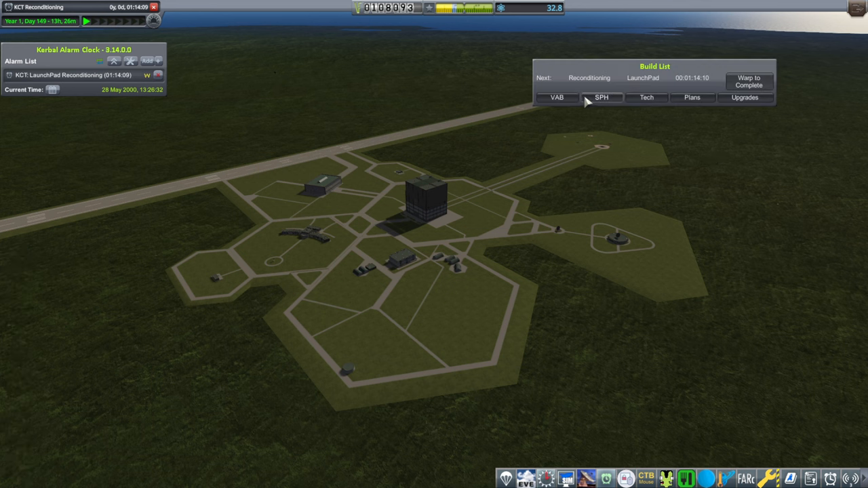
Check the SPH build queue and construction upgrade points in the KCT Build List.
click(600, 97)
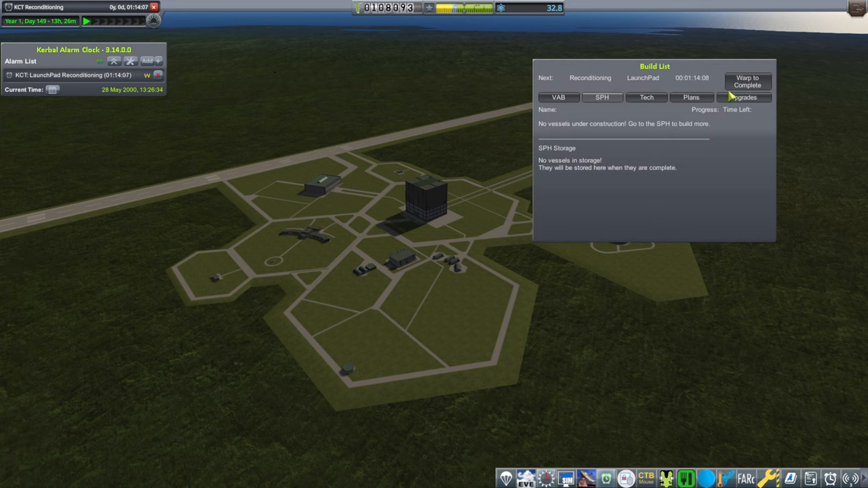
click(744, 97)
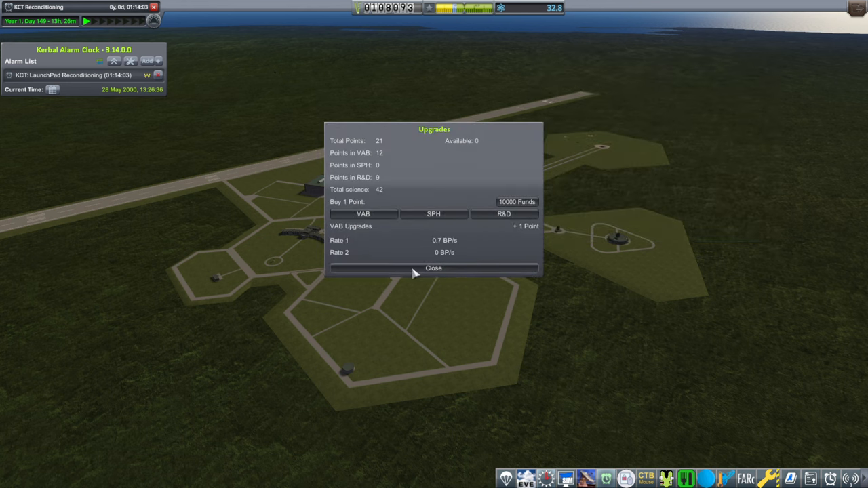
click(433, 268)
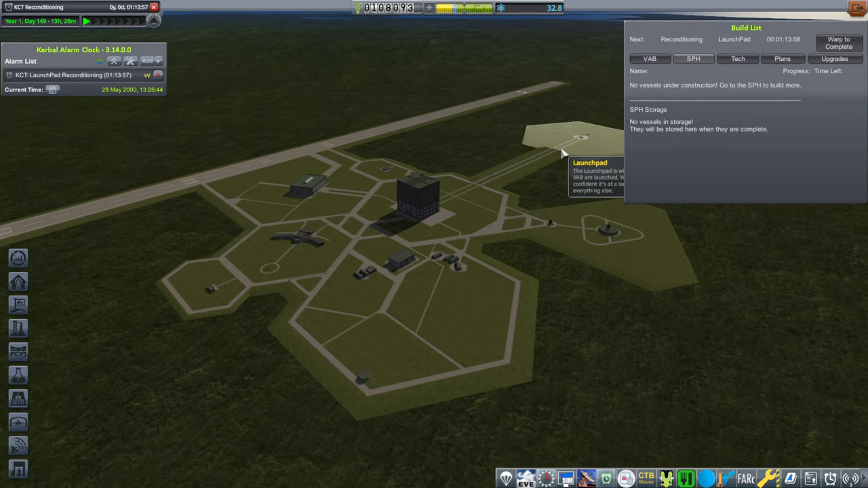
Reposition the build list window and enter the Vehicle Assembly Building.
drag(746, 28, 746, 136)
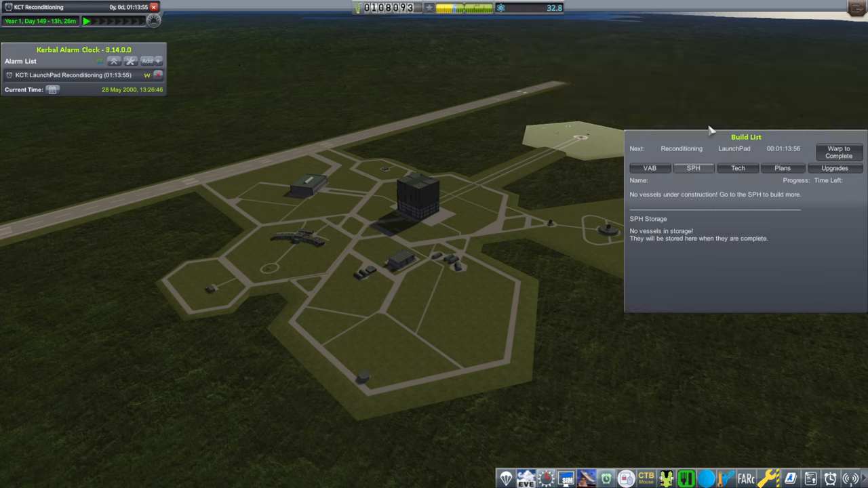
drag(746, 136, 746, 25)
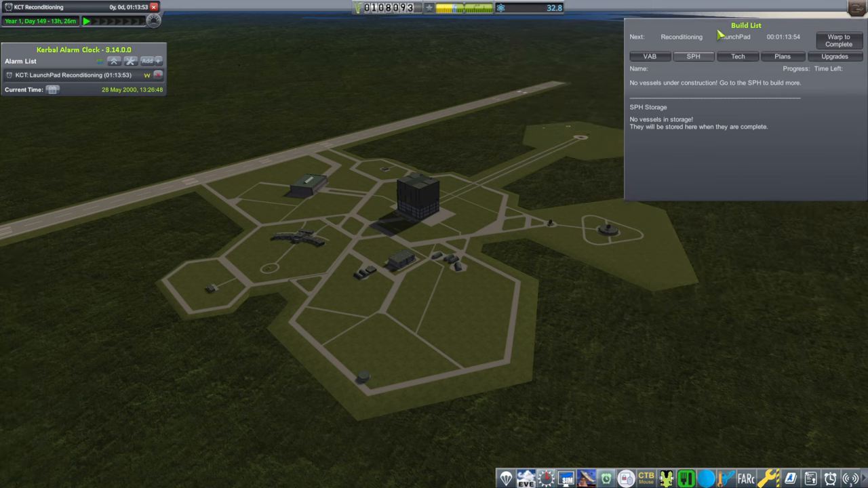
mouse_move(379, 180)
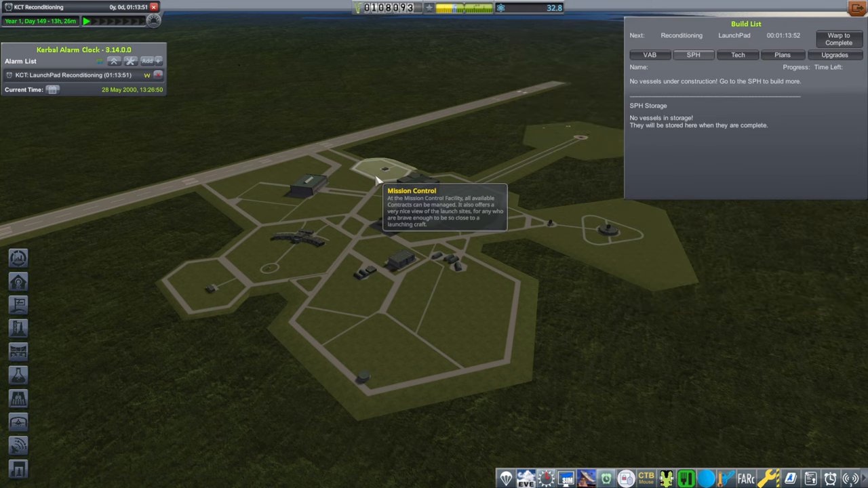
mouse_move(641, 264)
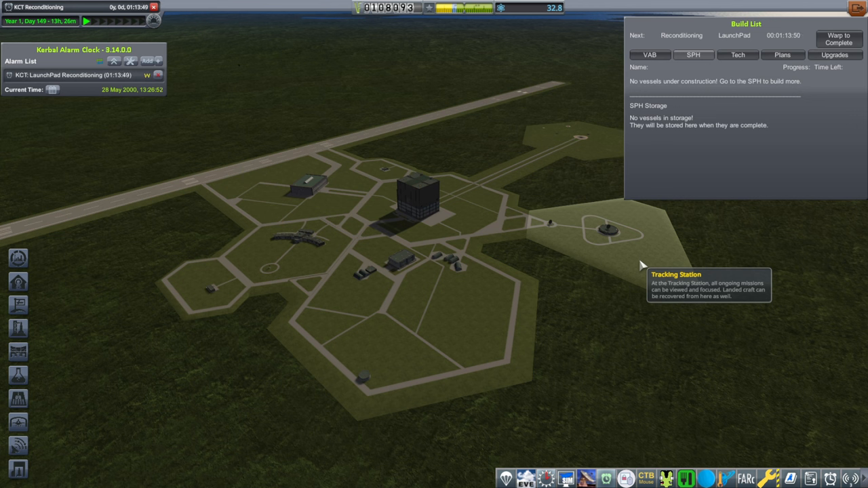
mouse_move(383, 175)
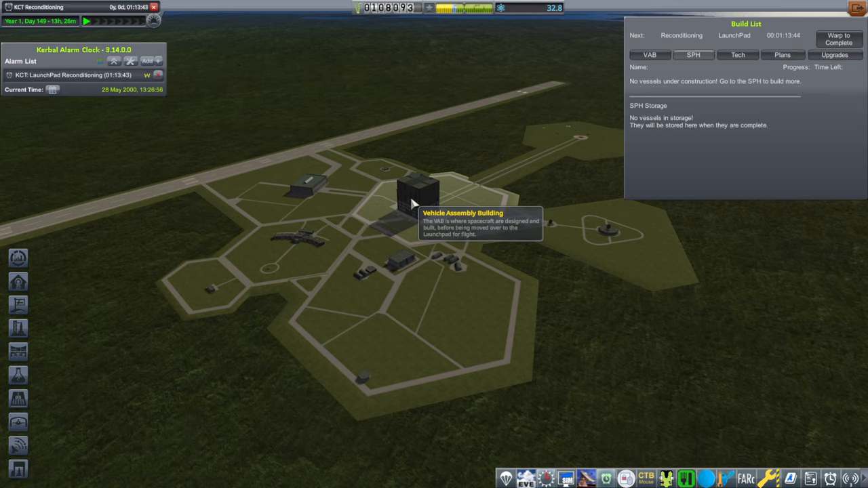
click(407, 196)
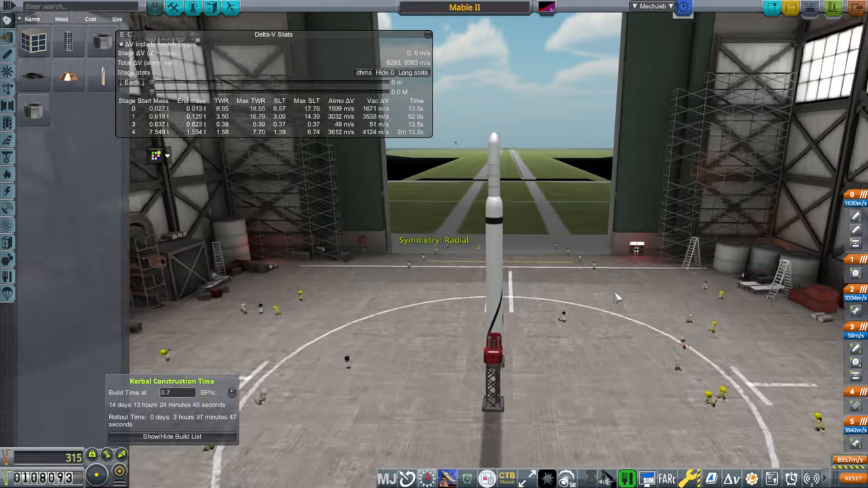
Inspect the Mable II's top and fuel tank parts, then exit without saving.
drag(617, 297, 552, 212)
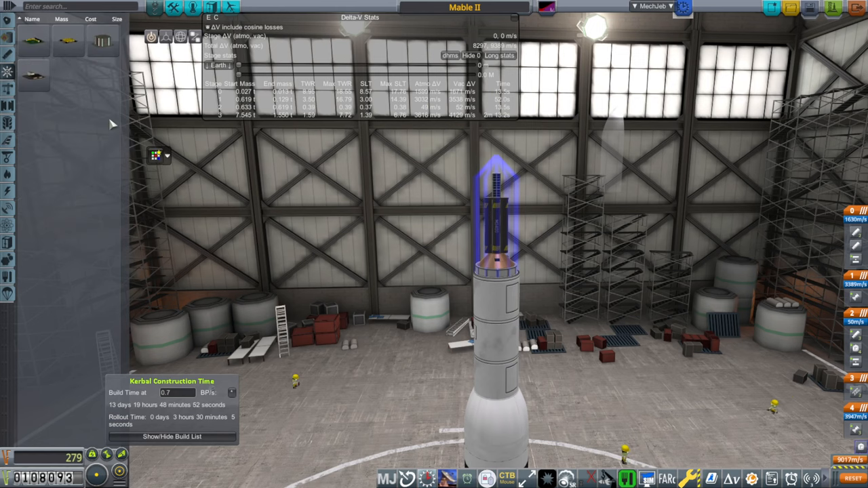
click(7, 33)
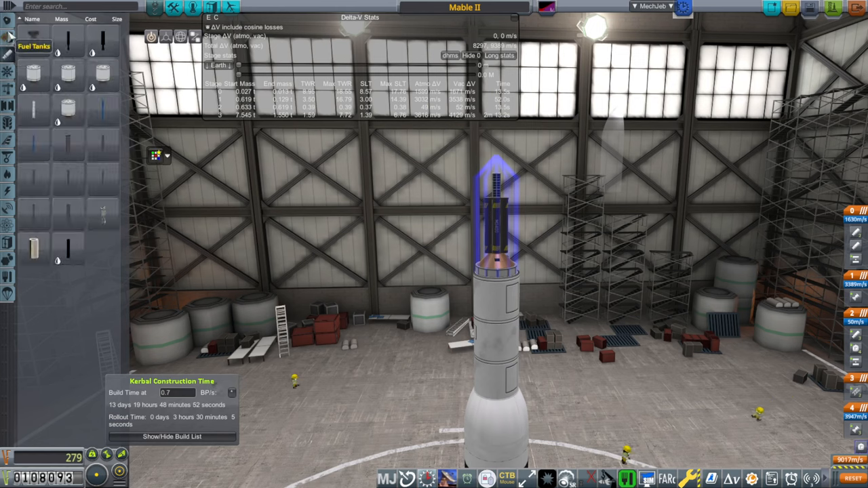
mouse_move(68, 41)
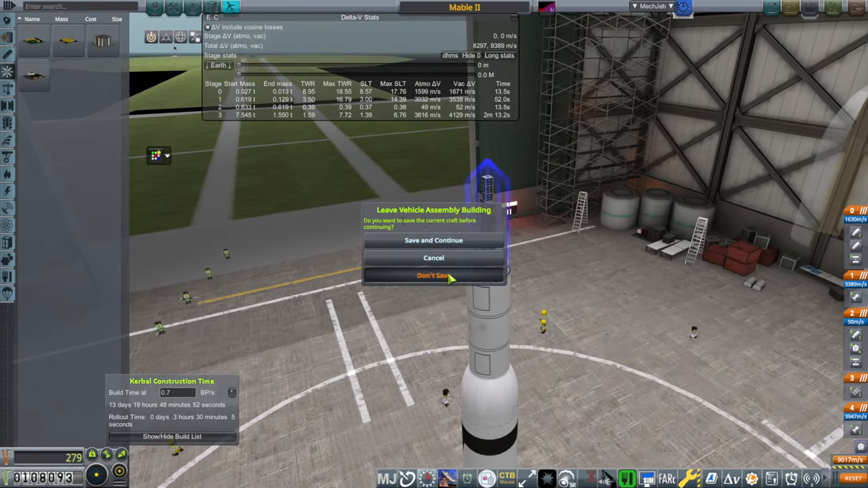
click(433, 276)
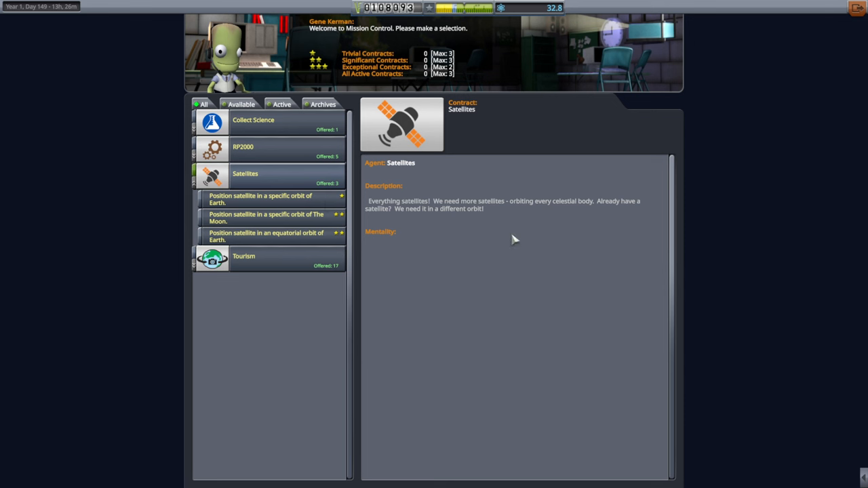
mouse_move(293, 223)
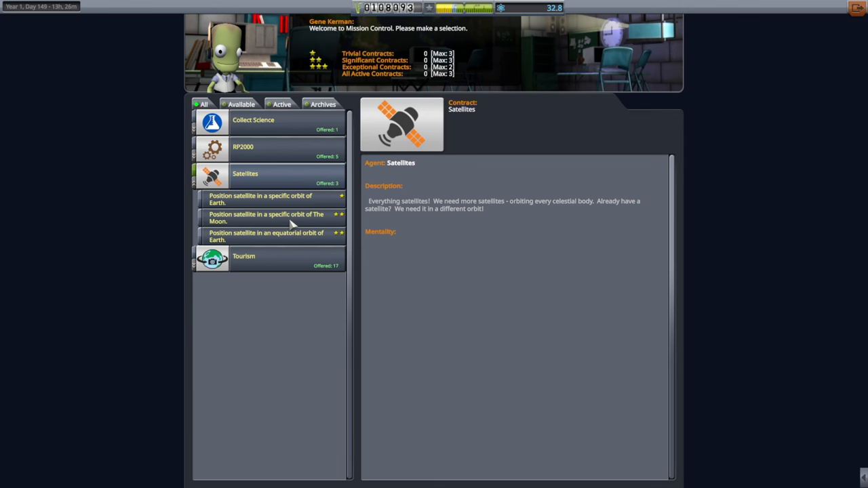
Select the Satellites contract to position a satellite in a specific Earth orbit.
click(264, 198)
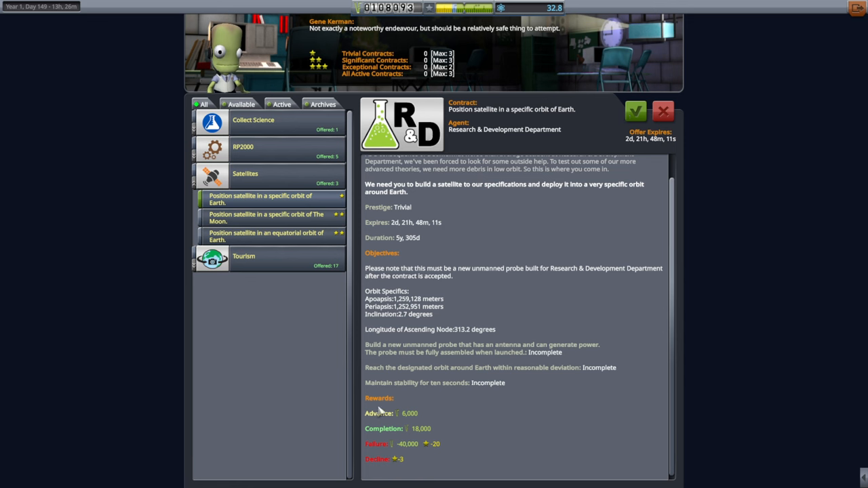
mouse_move(597, 113)
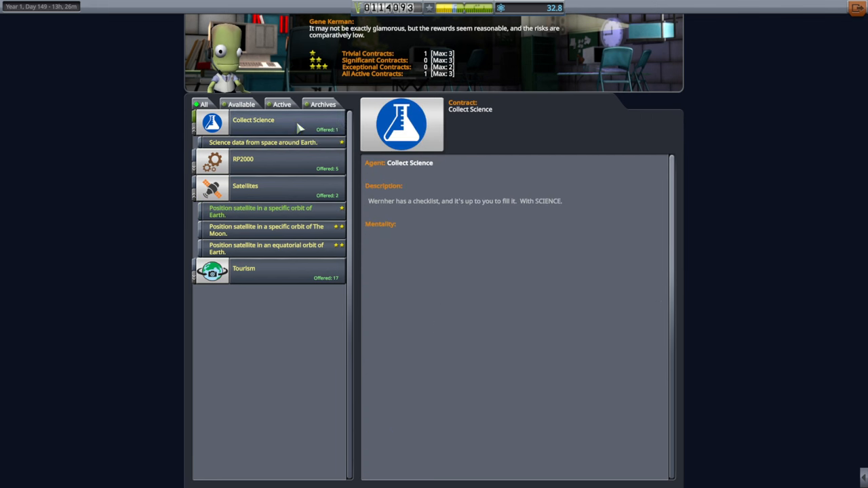
Accept the 'Science data from space around Earth' contract and list RP2000 Milestones.
click(263, 142)
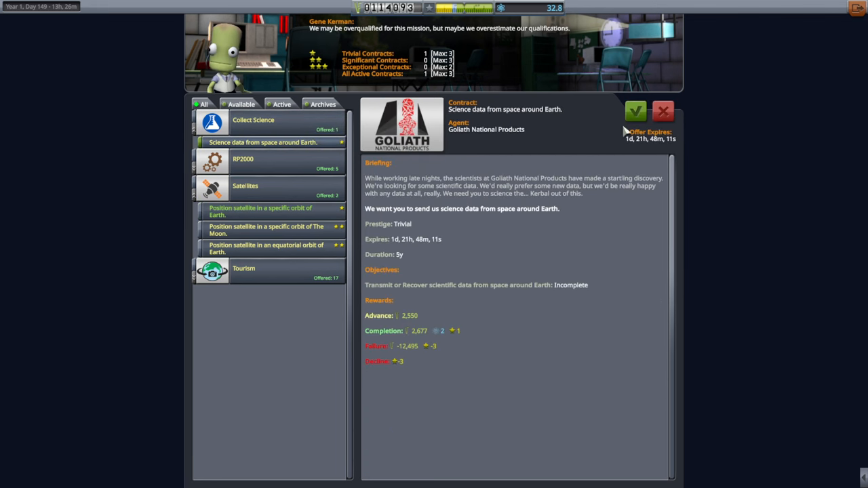
click(635, 110)
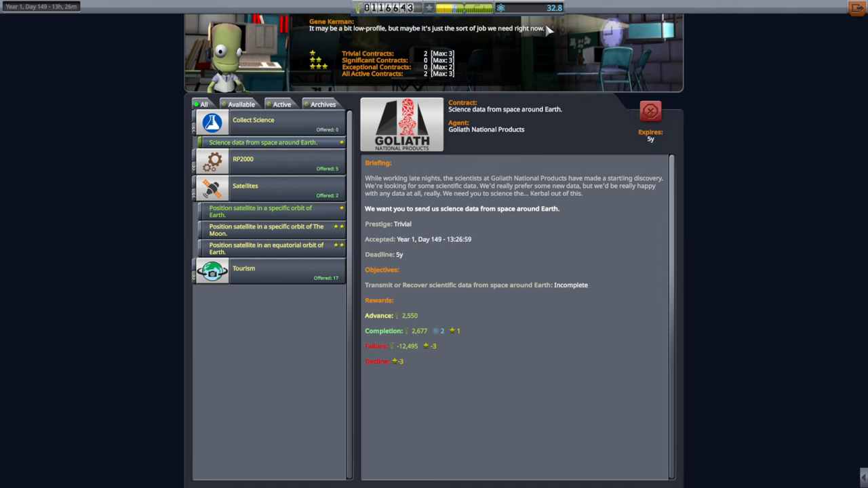
click(243, 159)
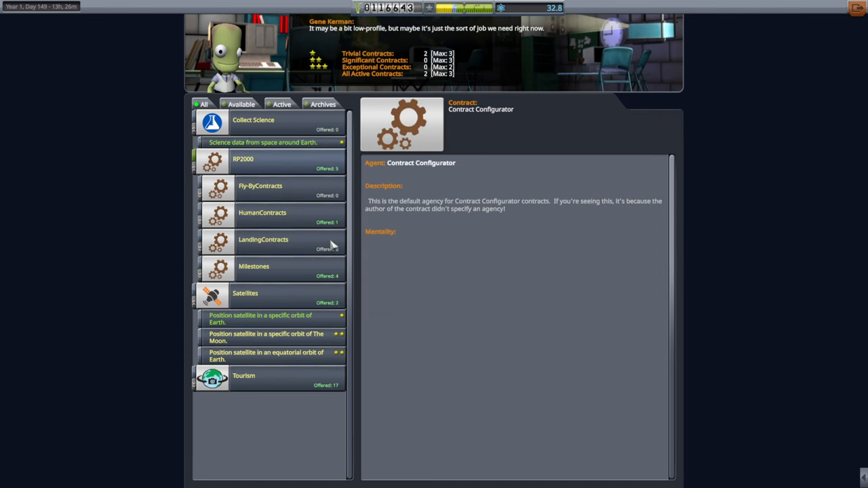
click(253, 265)
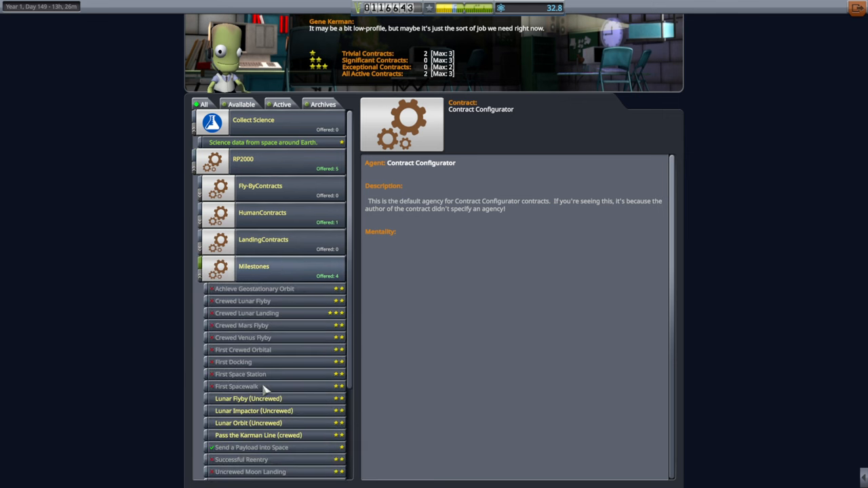
Select and accept the Lunar Flyby (Uncrewed) milestone contract.
click(249, 398)
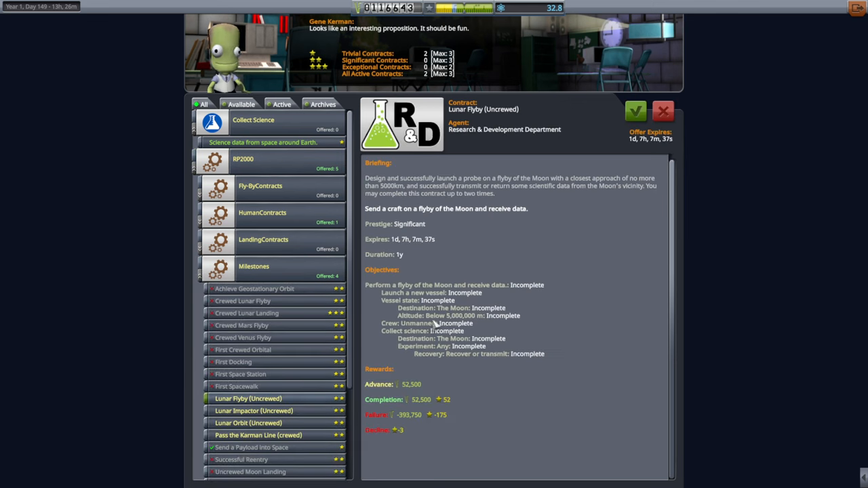
mouse_move(527, 246)
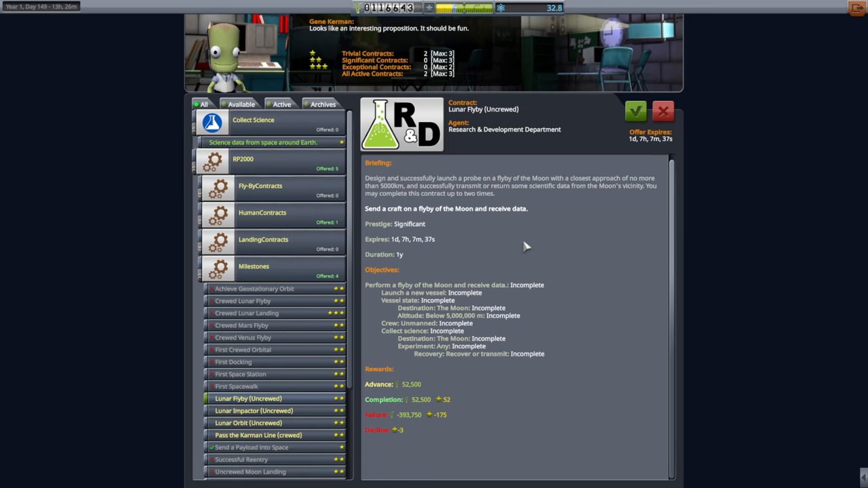
mouse_move(397, 263)
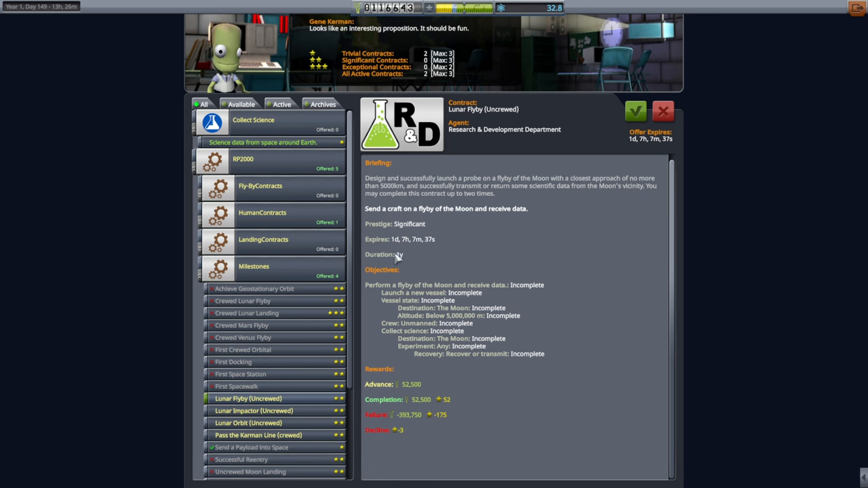
click(635, 111)
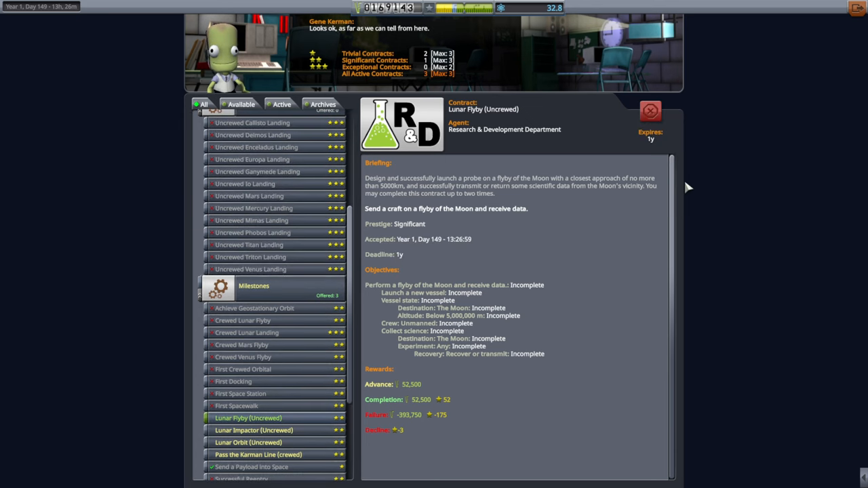
mouse_move(786, 64)
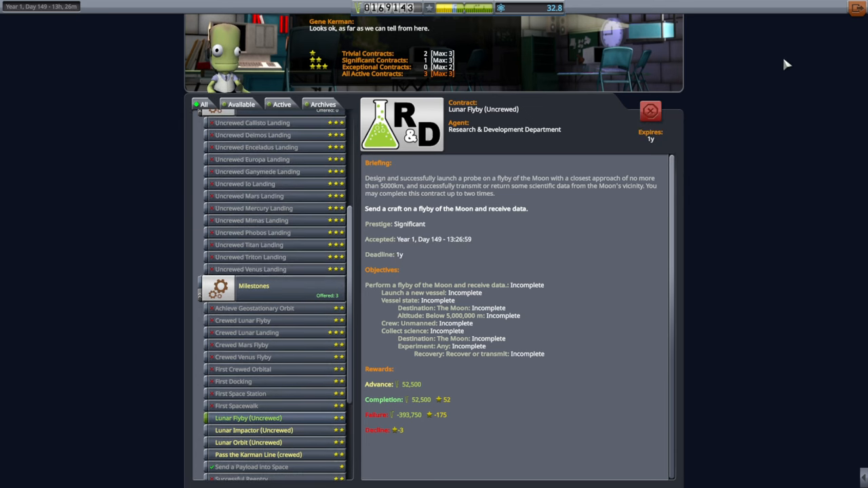
mouse_move(837, 19)
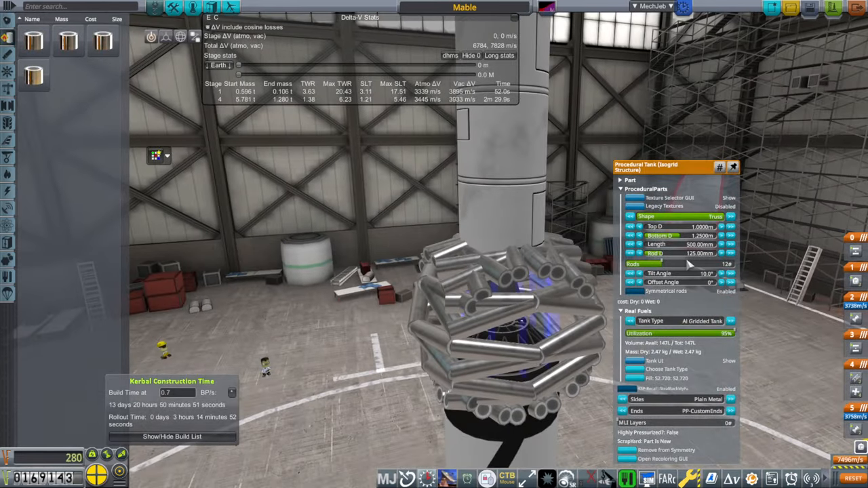
mouse_move(665, 223)
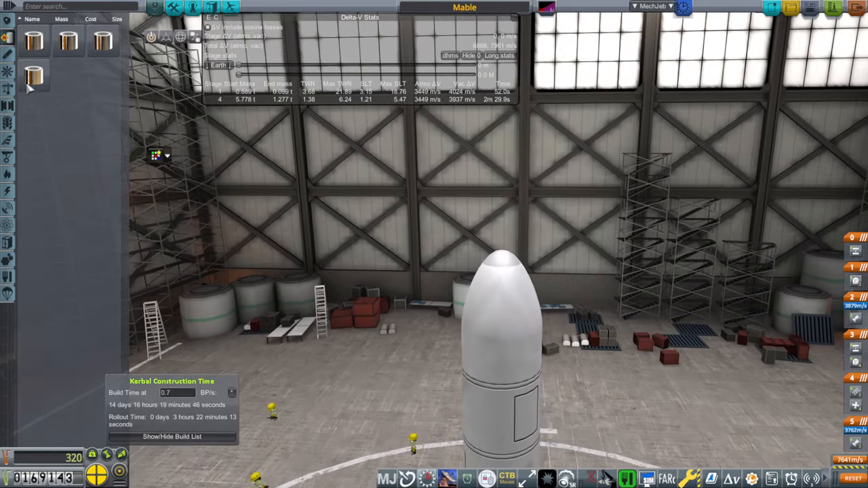
mouse_move(102, 39)
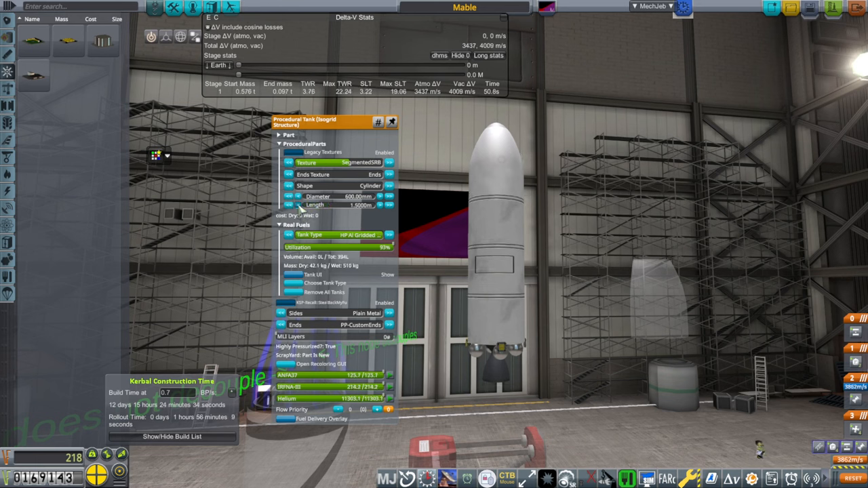
Resize the ThorAble stage tank to 1.1 m diameter and 2.9 m length.
click(298, 204)
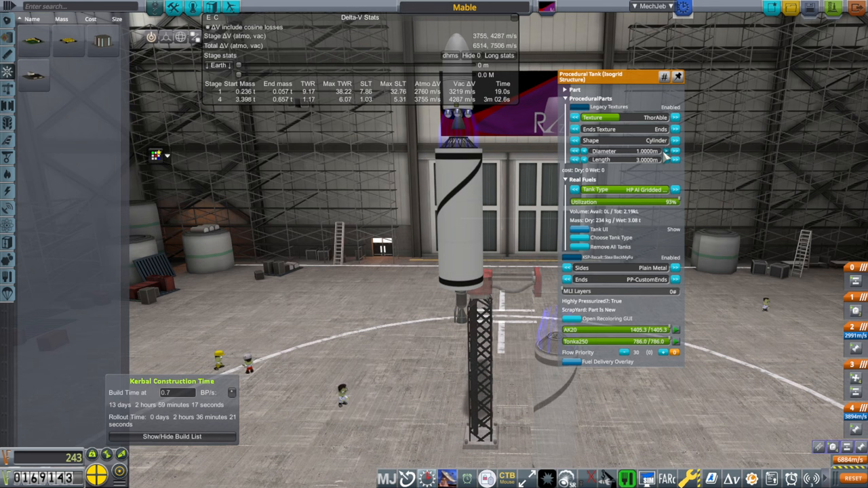
click(575, 159)
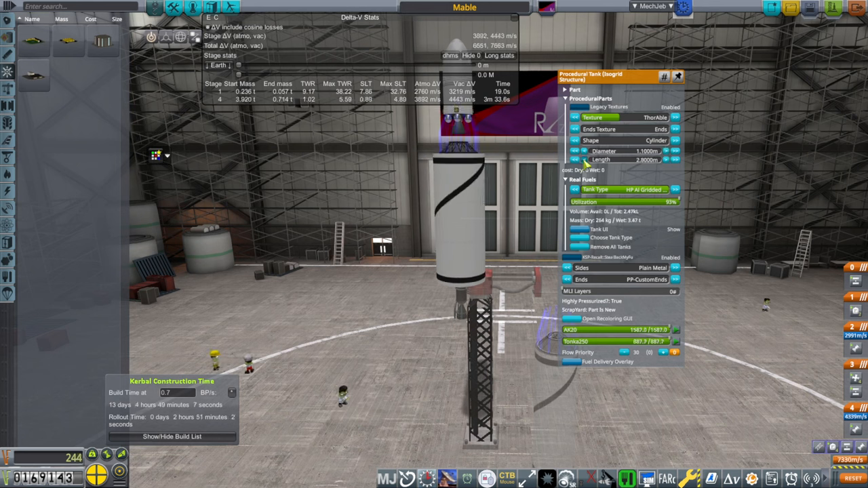
click(575, 159)
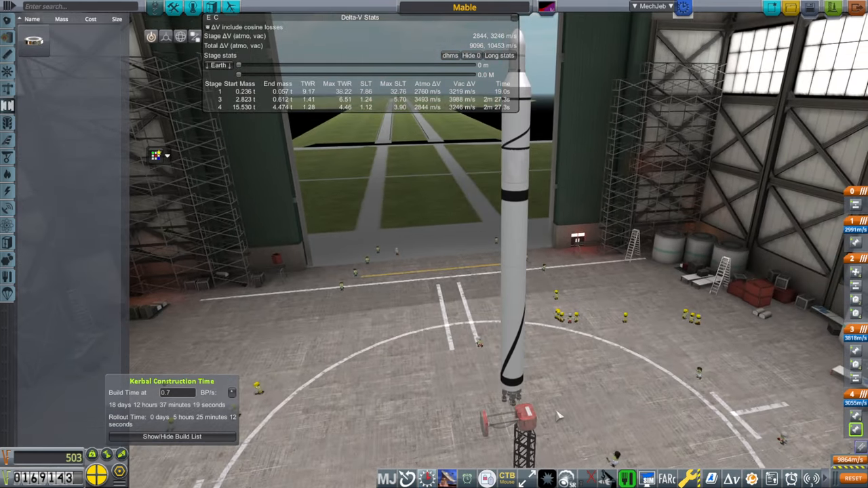
mouse_move(631, 207)
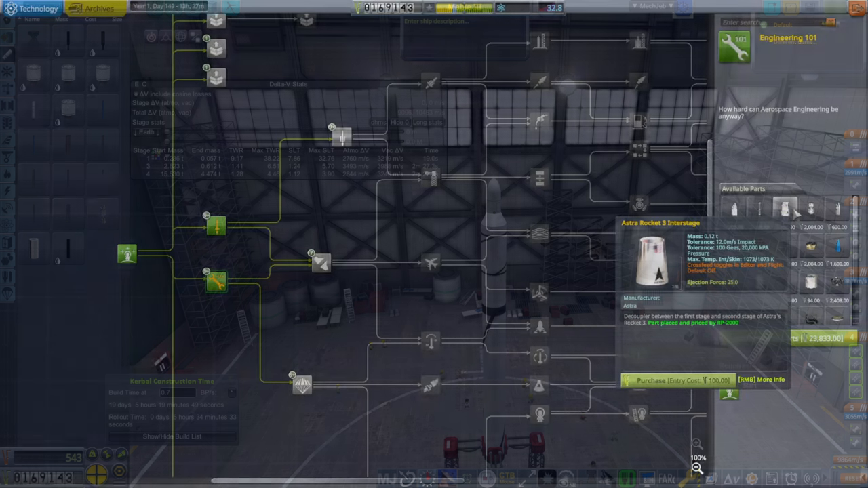
Inspect the Basic Rocketry node and queue Engineering 101 for research.
click(216, 224)
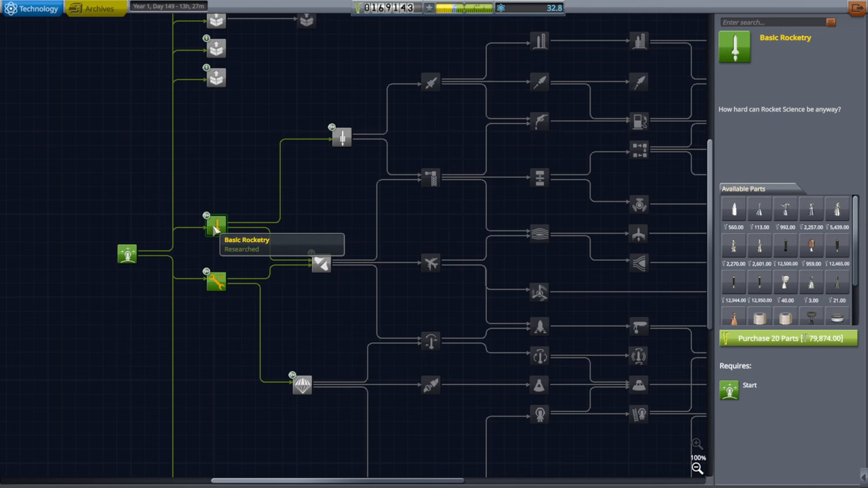
mouse_move(216, 280)
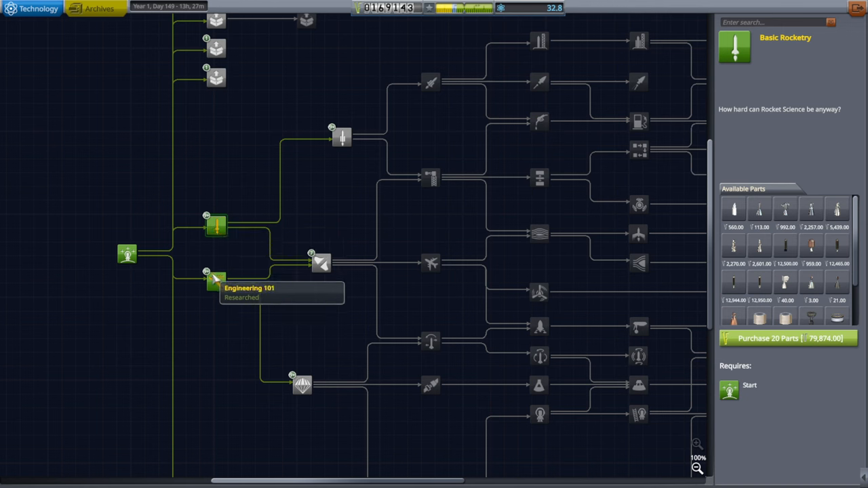
click(215, 281)
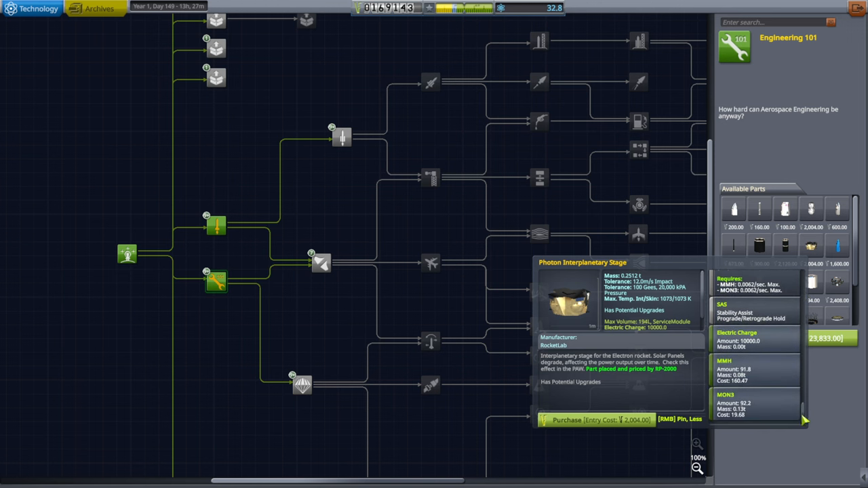
click(837, 281)
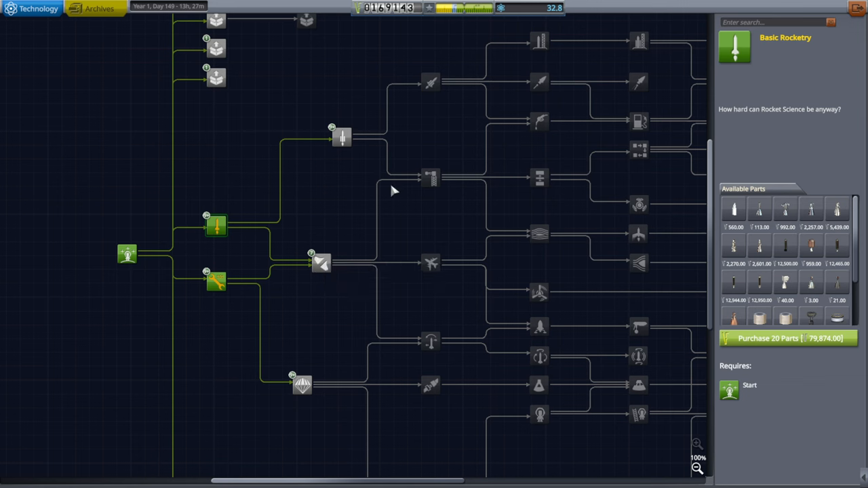
mouse_move(856, 8)
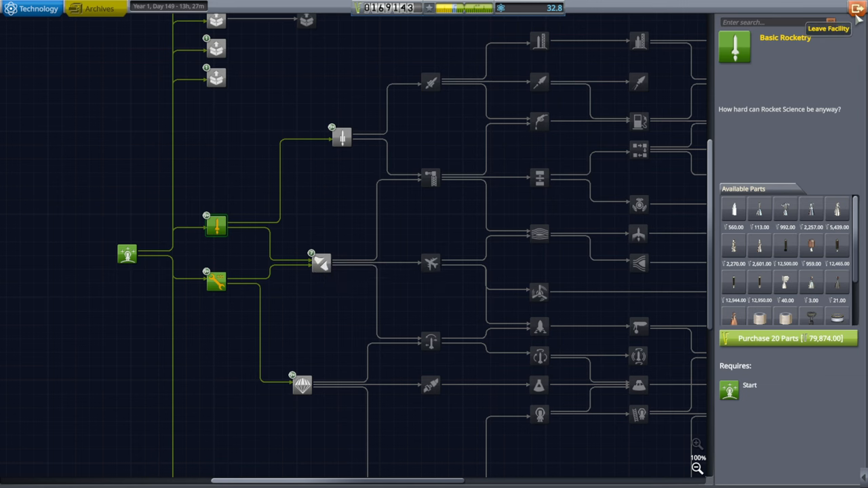
Check Basic Rocketry research progress in the KCT Build List, then enter the VAB.
click(827, 28)
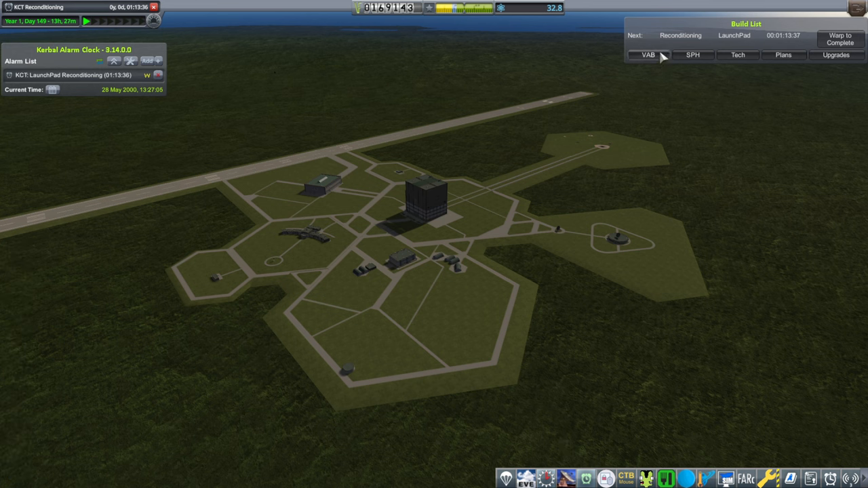
click(737, 55)
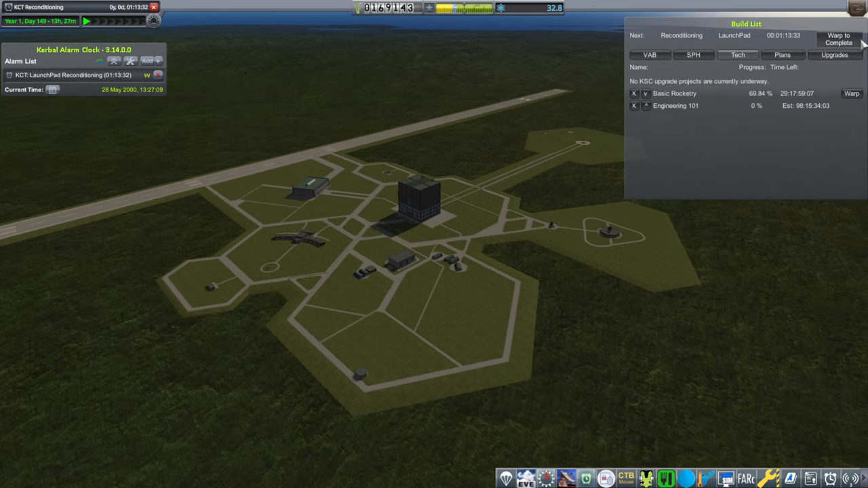
click(839, 39)
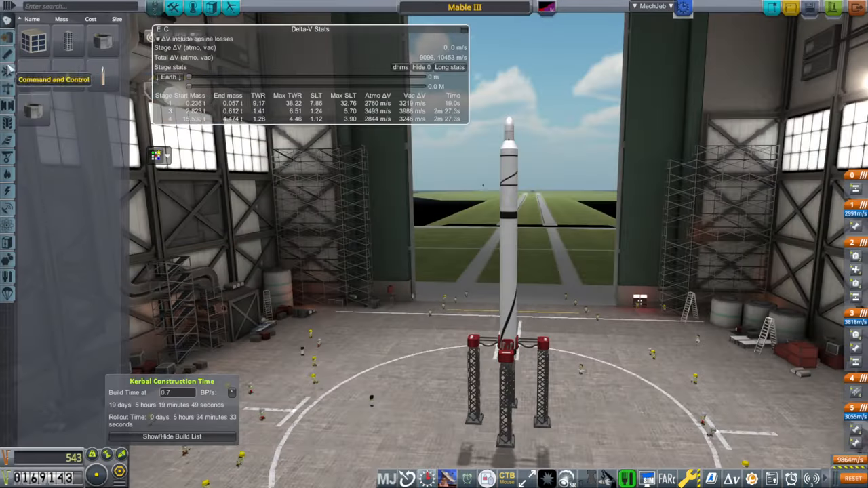
Switch the SE-0040 RCS port's propellant from HTP to Hydrazine.
click(8, 70)
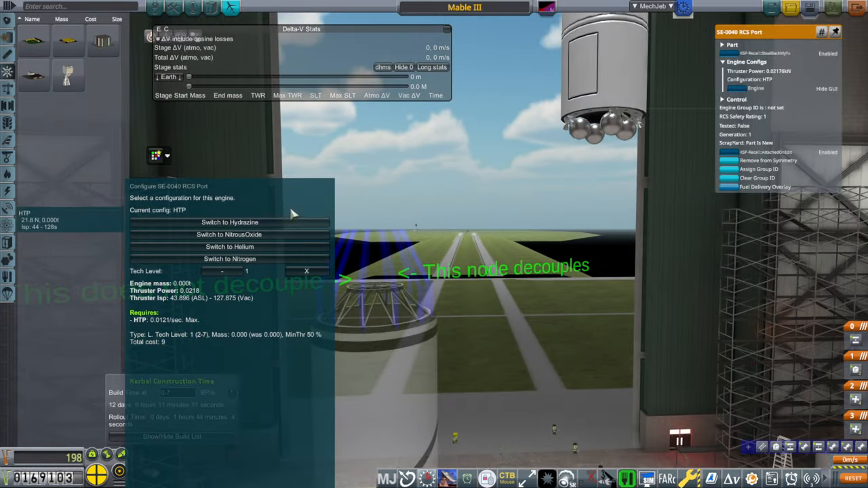
click(229, 222)
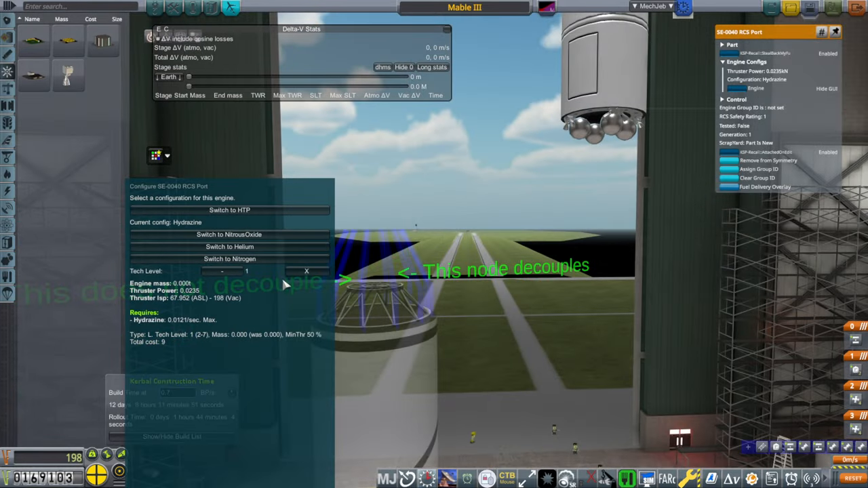
mouse_move(649, 154)
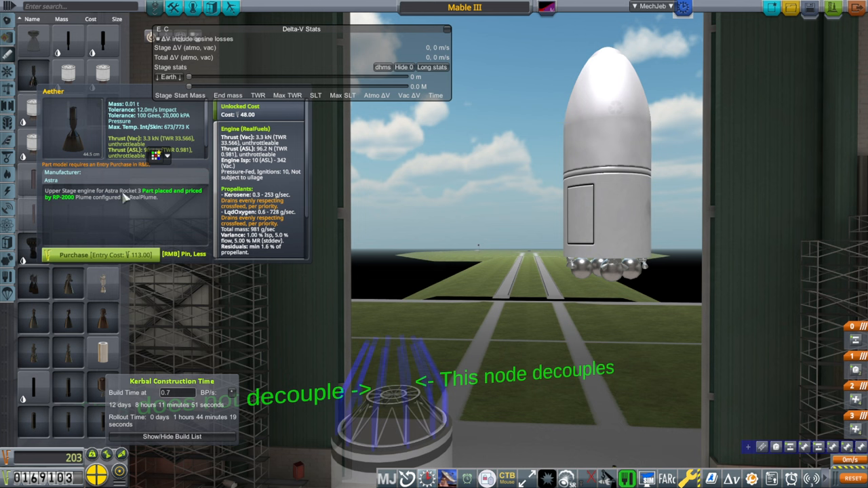
mouse_move(179, 219)
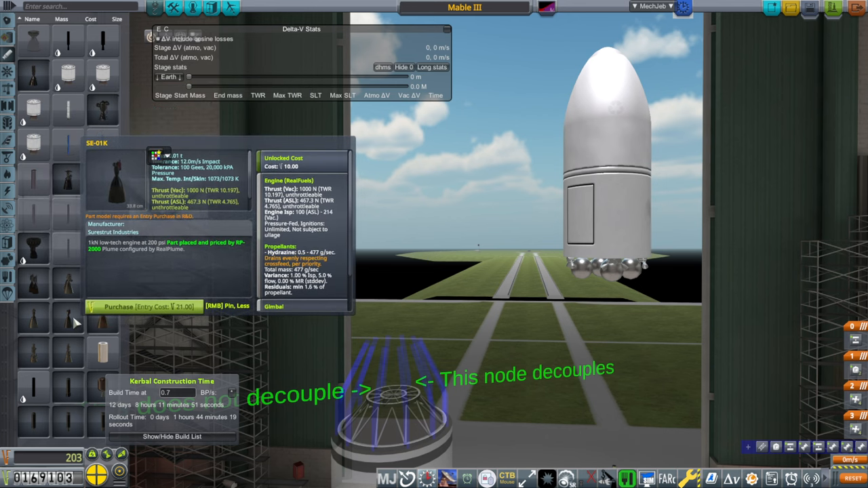
Scroll the engine parts list to find the SE-1003 hypergolic engine.
scroll(down, 3)
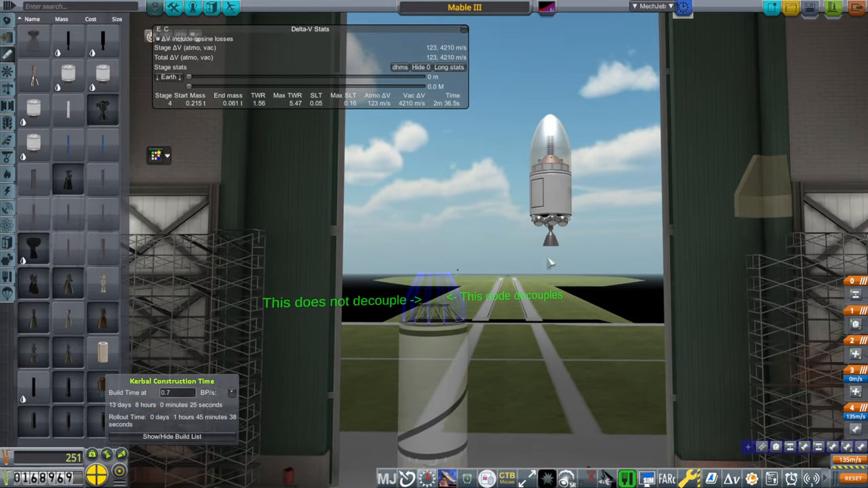
mouse_move(68, 183)
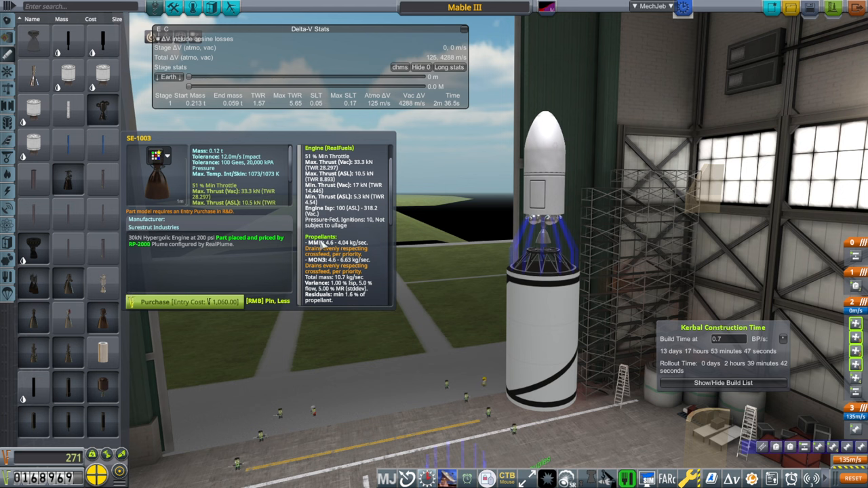
mouse_move(361, 229)
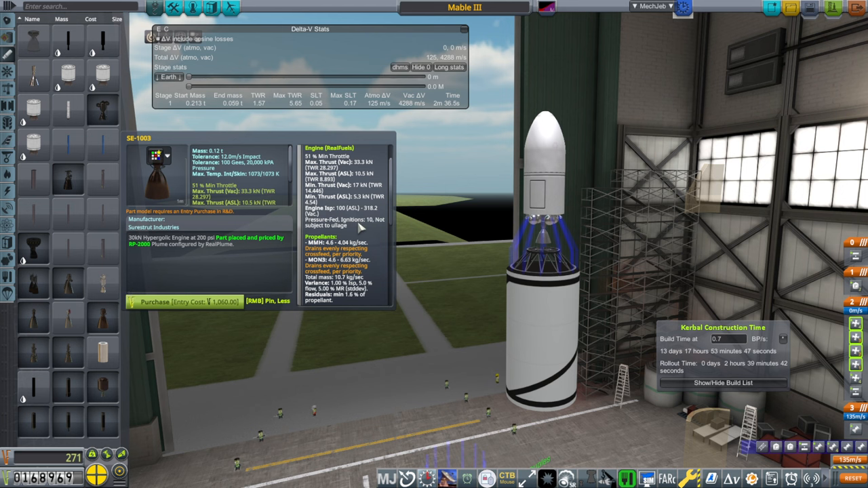
mouse_move(360, 164)
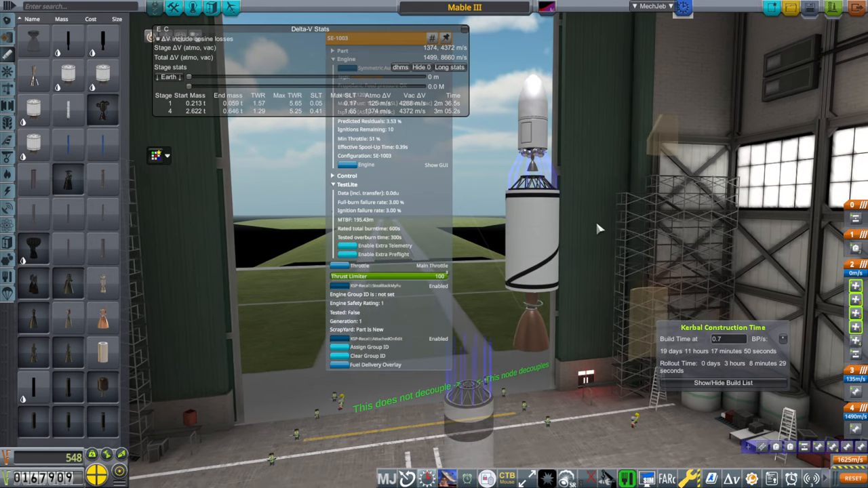
mouse_move(129, 329)
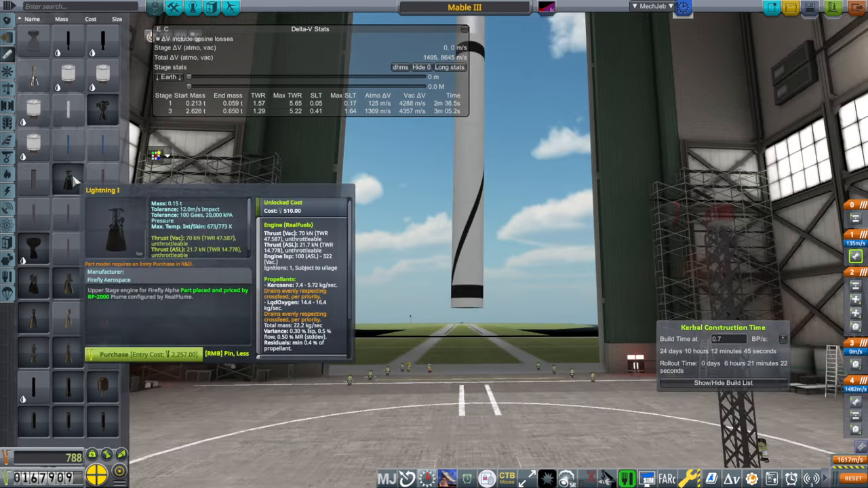
mouse_move(68, 285)
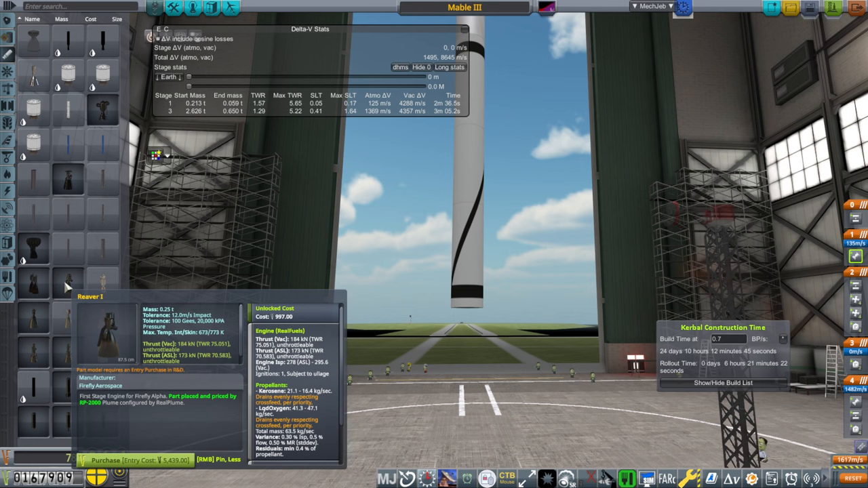
mouse_move(115, 108)
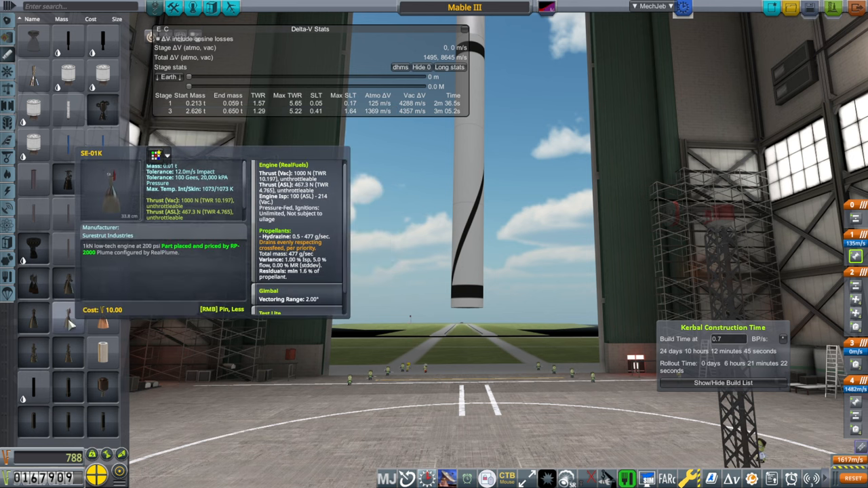
mouse_move(100, 110)
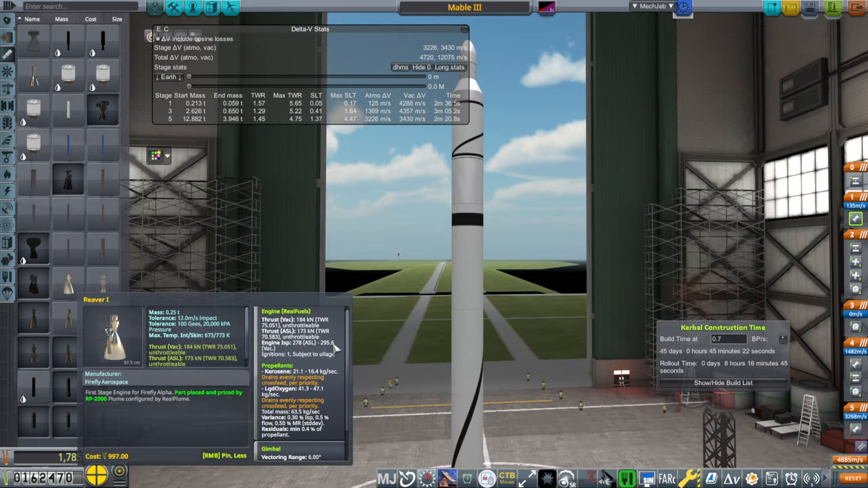
mouse_move(100, 108)
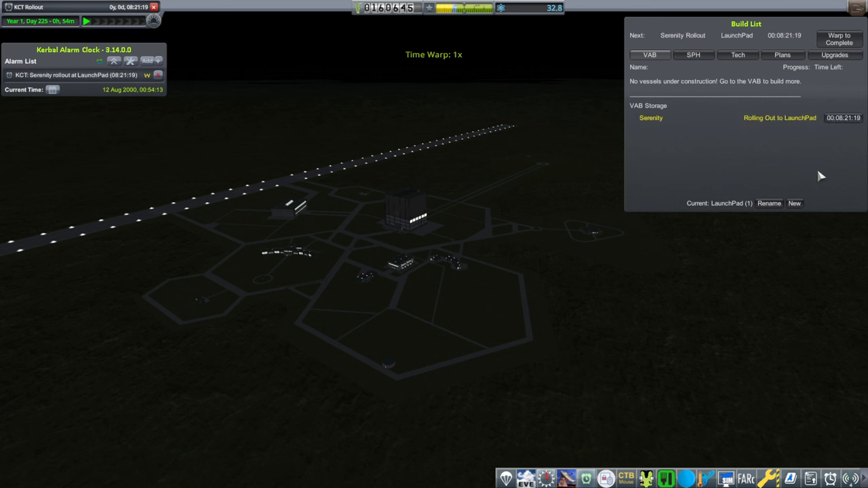
Save Serenity to KCT so it rolls out to the LaunchPad.
click(839, 39)
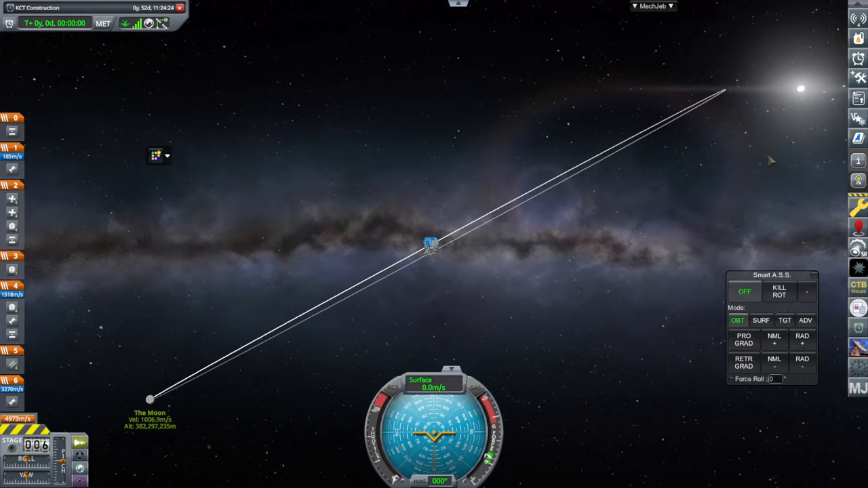
mouse_move(731, 95)
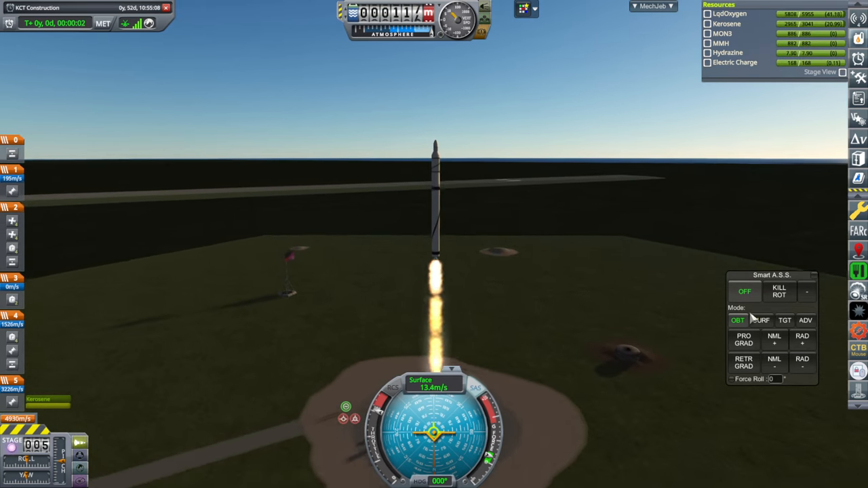
Launch and hold SURF mode at heading 90, pitch 45 in Smart A.S.S.
click(761, 320)
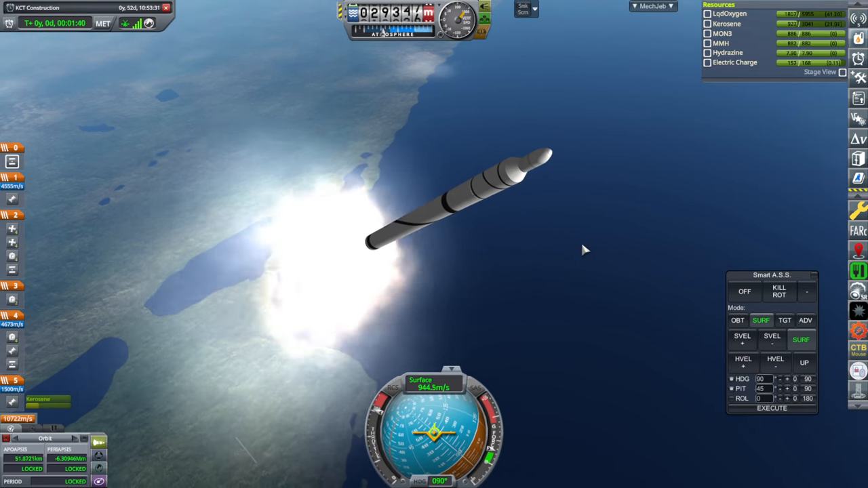
click(776, 360)
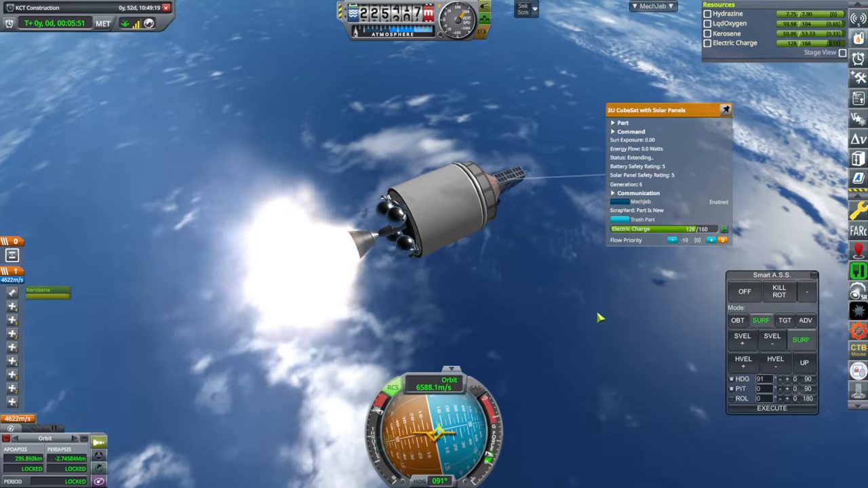
Extend the CubeSat's solar panels while the upper stage keeps burning.
click(725, 110)
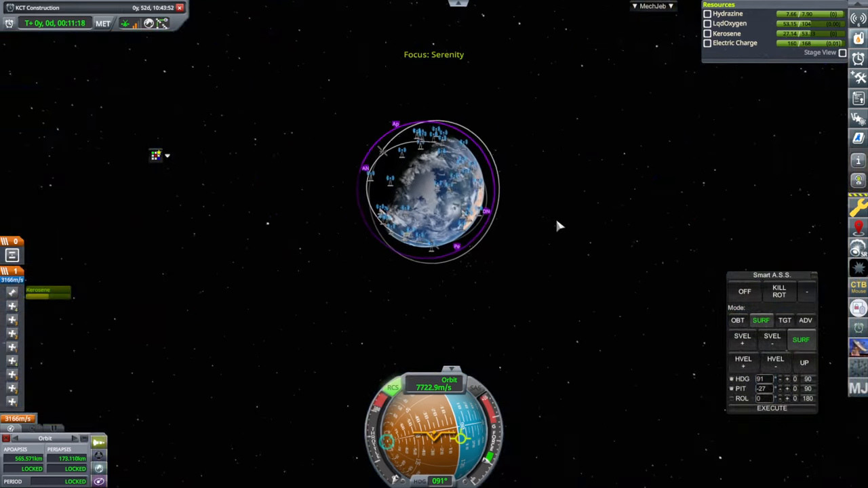
Zoom out on the map to inspect the 565 × 173 km Earth orbit.
scroll(down, 3)
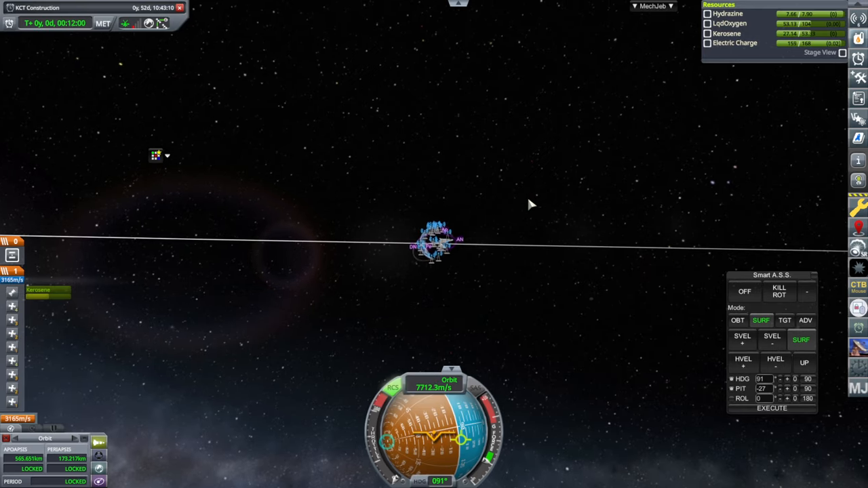
scroll(down, 3)
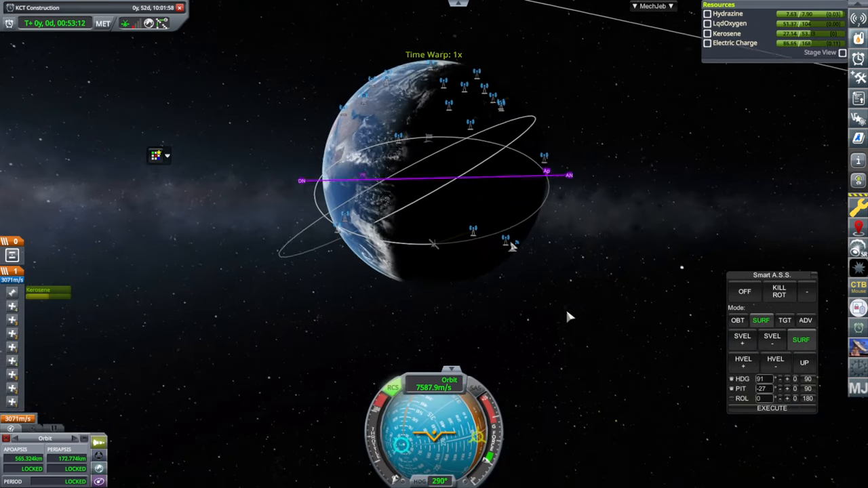
Return to flight view and point Smart A.S.S. prograde for the periapsis burn.
click(737, 320)
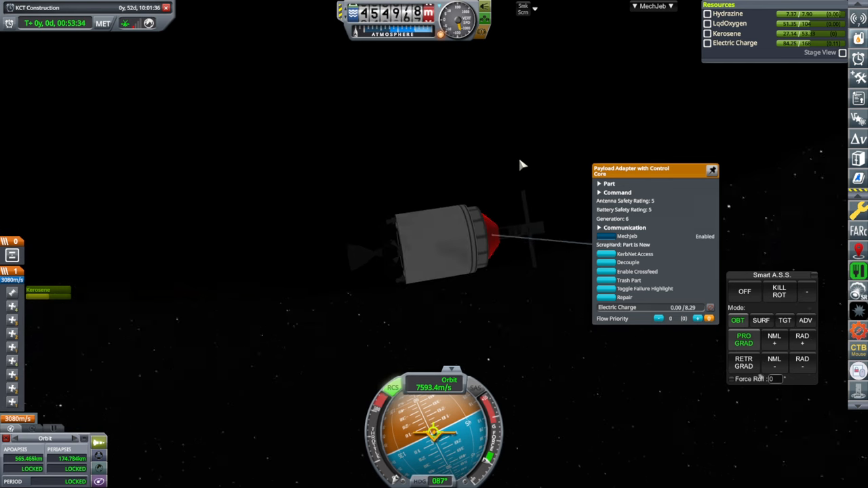
click(712, 170)
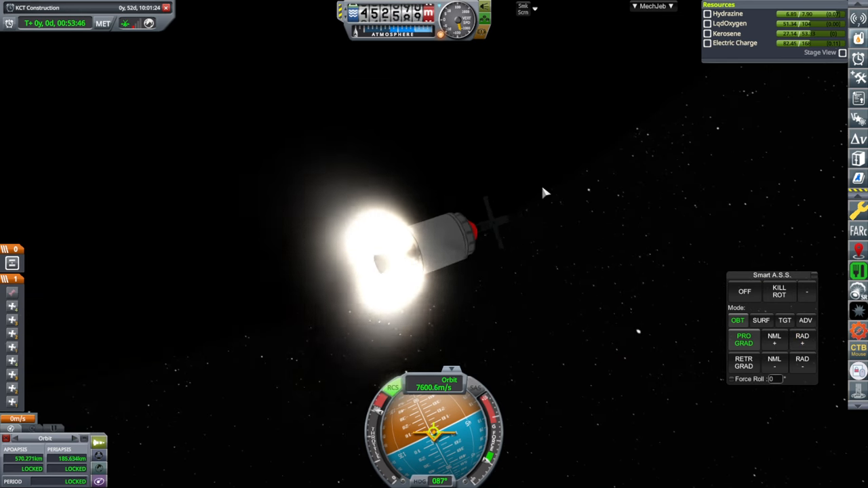
mouse_move(617, 187)
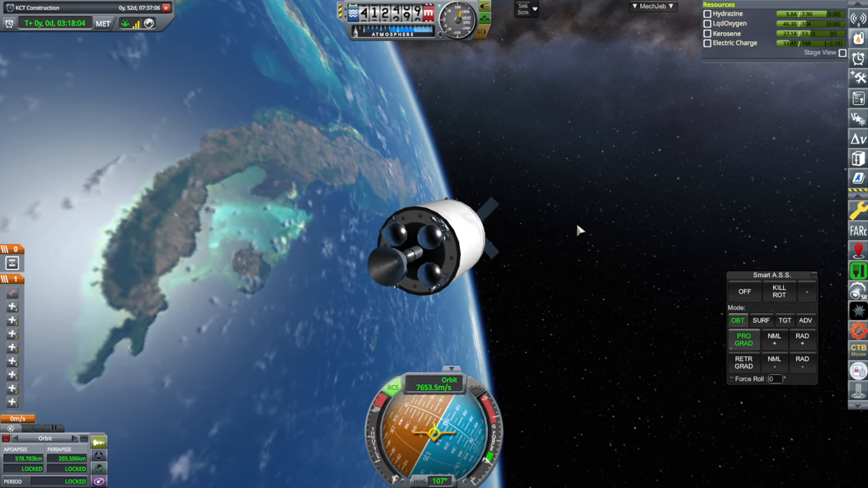
Exit the flight to the Space Center to check Mission Control contracts.
click(744, 291)
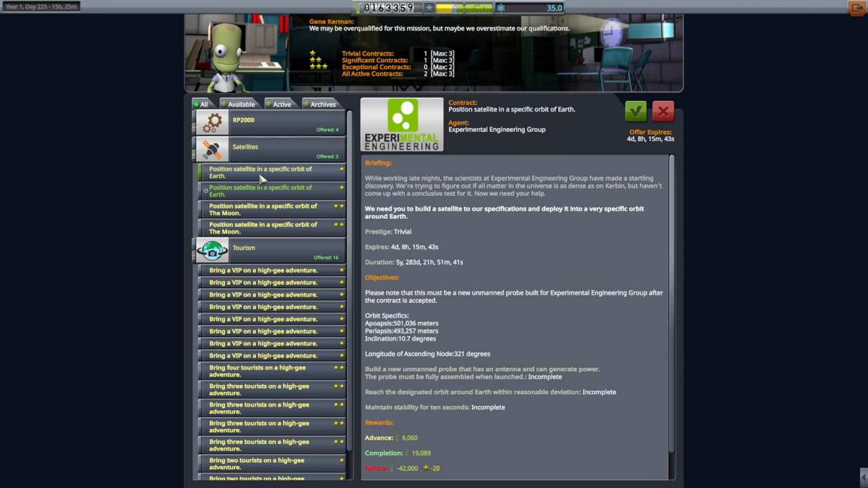
mouse_move(487, 352)
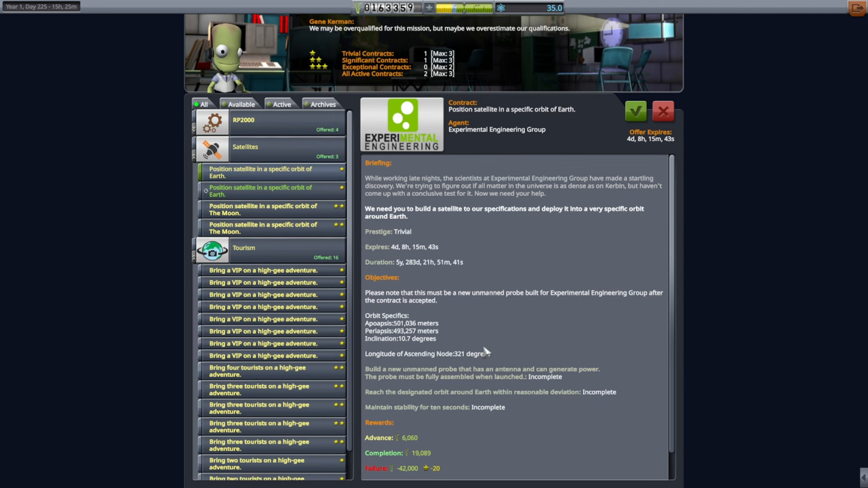
mouse_move(414, 348)
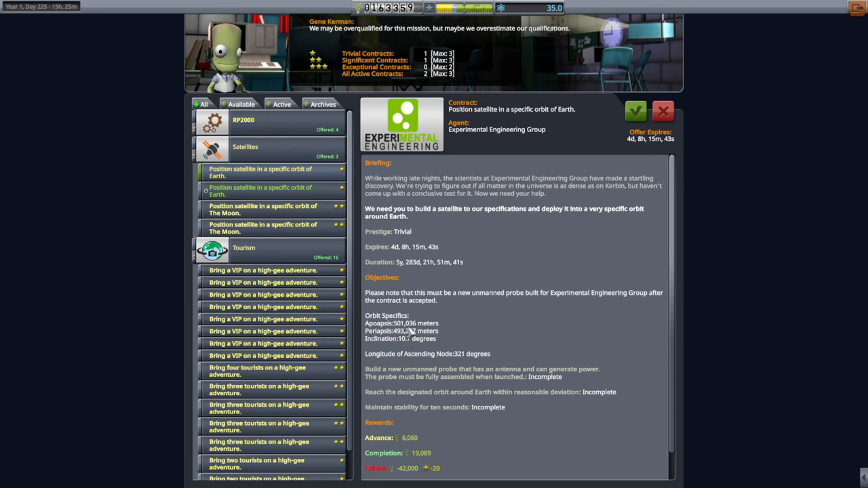
mouse_move(549, 297)
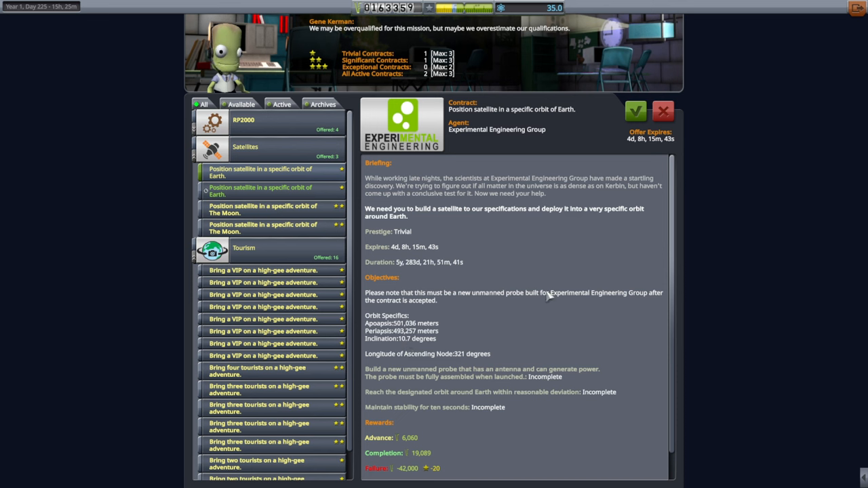
mouse_move(518, 265)
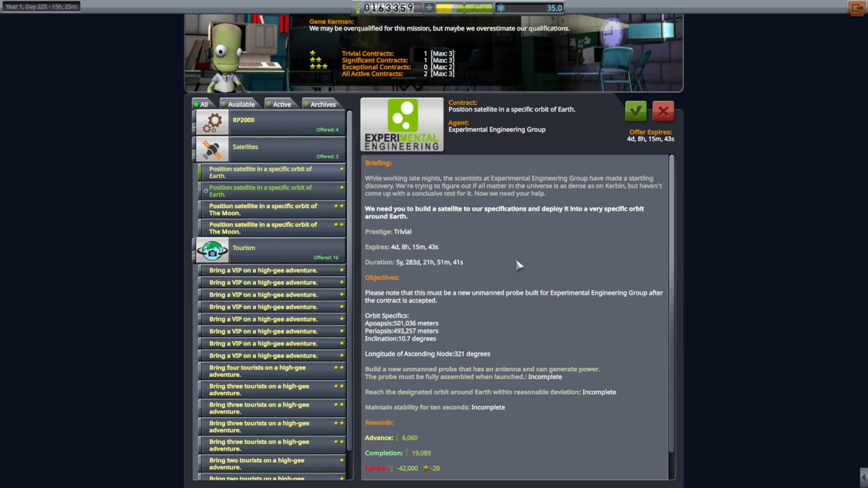
mouse_move(263, 178)
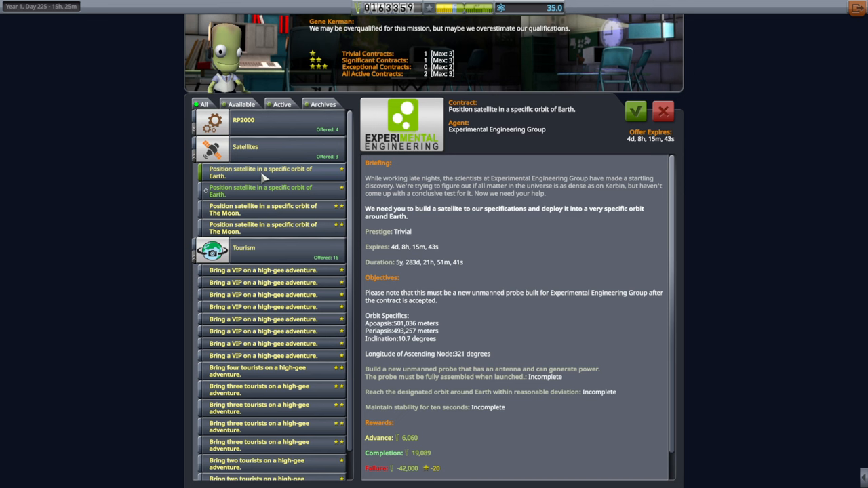
mouse_move(260, 205)
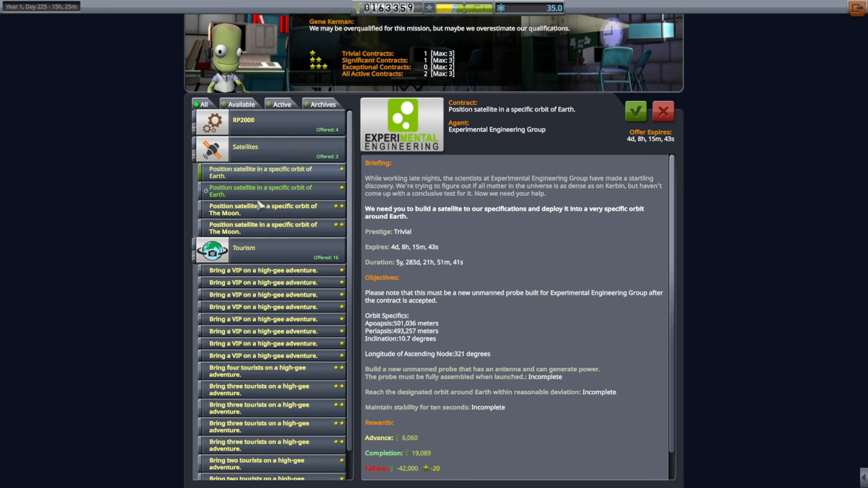
mouse_move(261, 204)
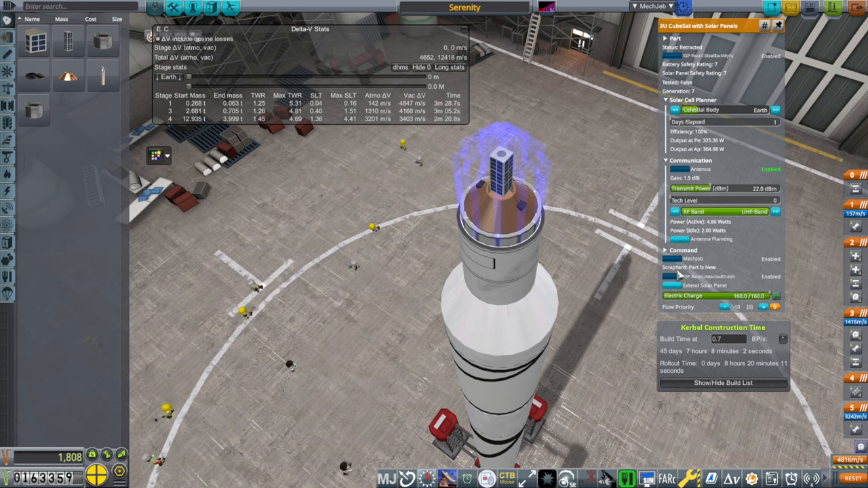
Check the CubeSat antenna's link budget at Moon distance and lower transmit power to 34 dBm.
click(694, 239)
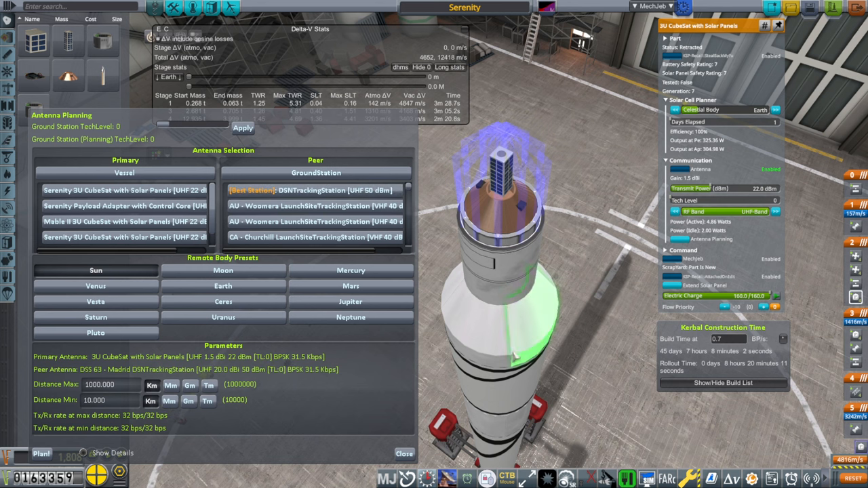
click(223, 270)
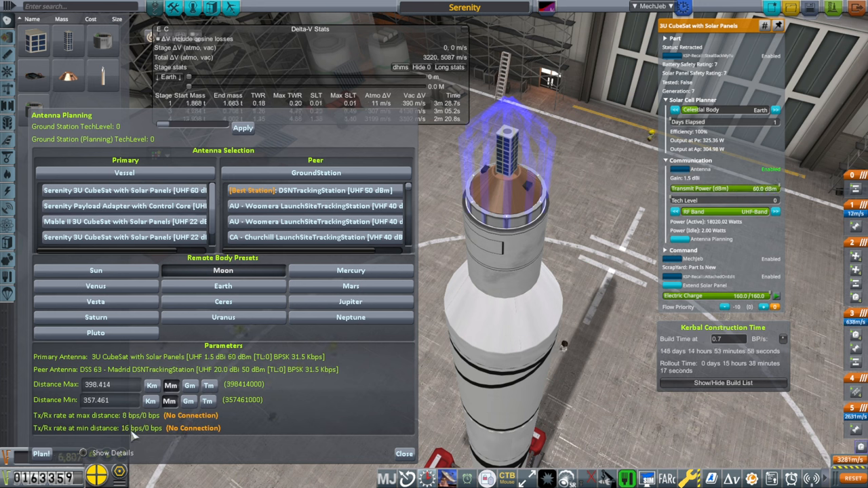
drag(767, 189, 756, 188)
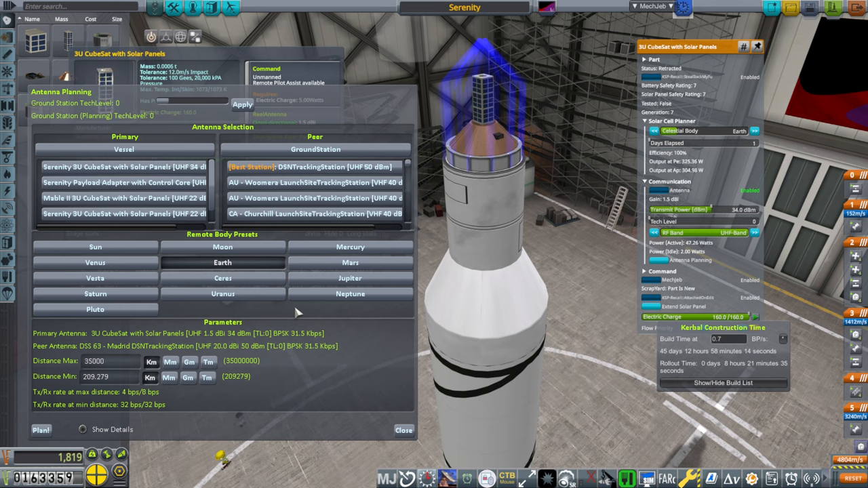
mouse_move(748, 253)
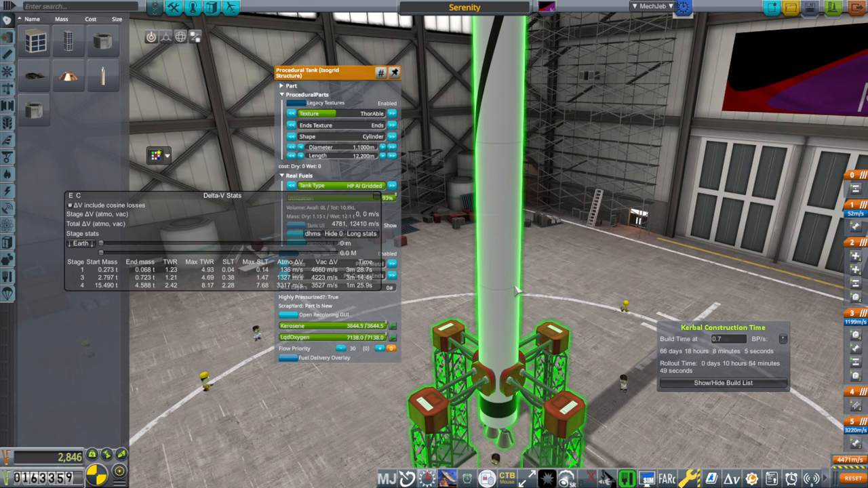
Zoom out to view the whole Serenity rocket and its delta-V totals.
drag(319, 71, 658, 71)
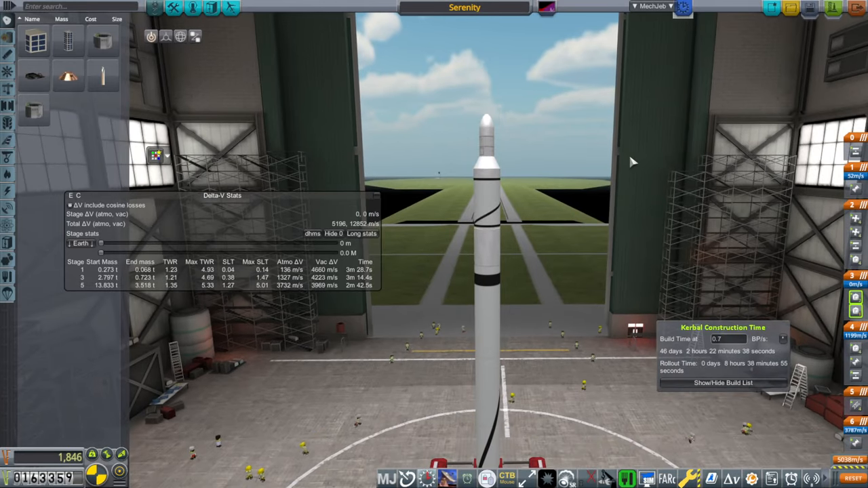
Save the Serenity design, add it to the KCT build queue, and view the build list.
click(808, 9)
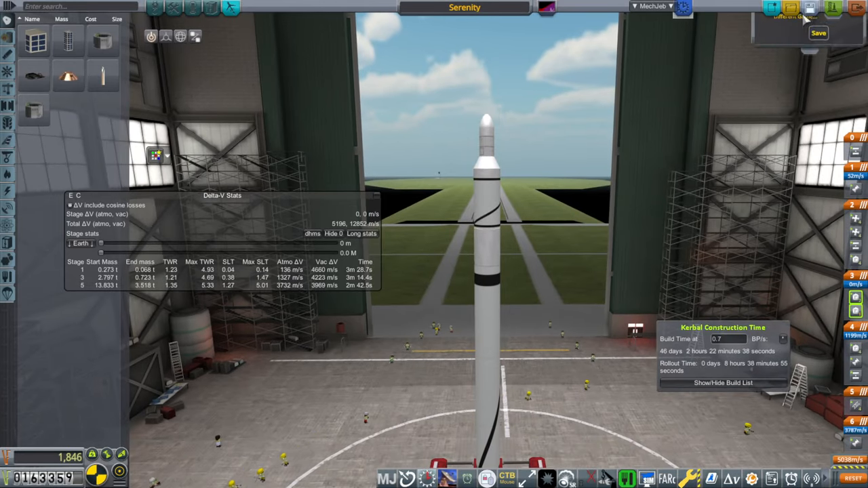
click(817, 33)
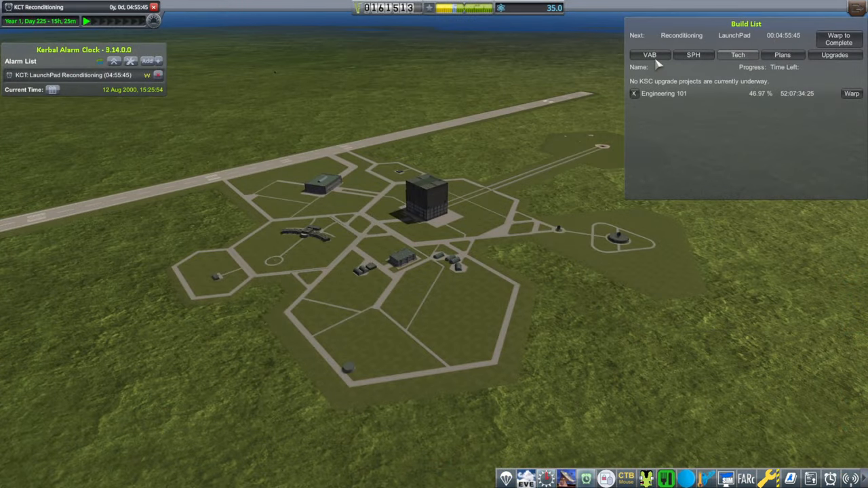
click(649, 55)
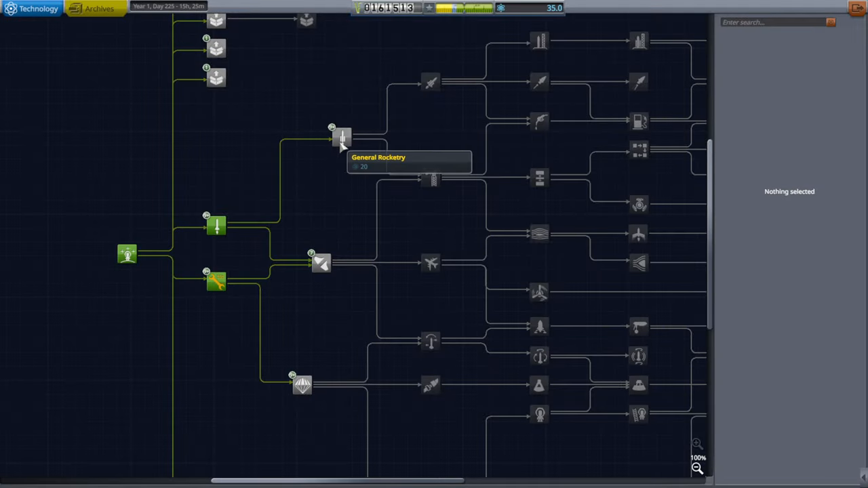
Compare the General Rocketry and Survivability nodes, then research General Rocketry for 20 science.
click(343, 139)
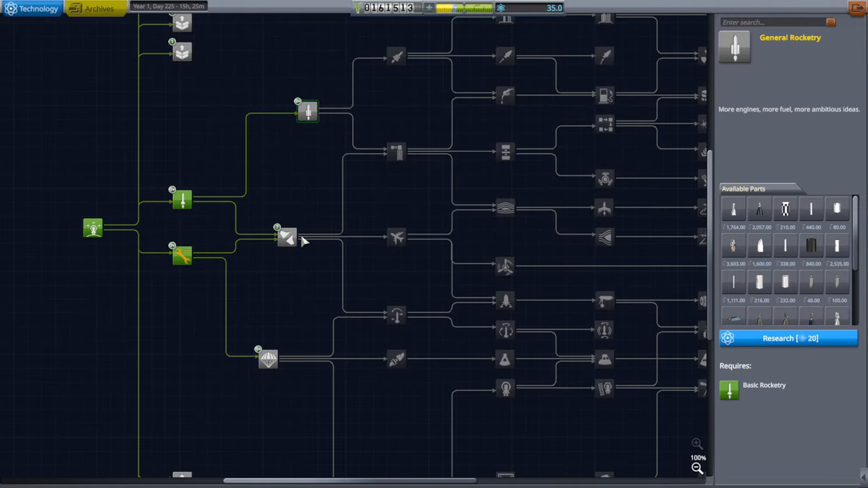
click(268, 358)
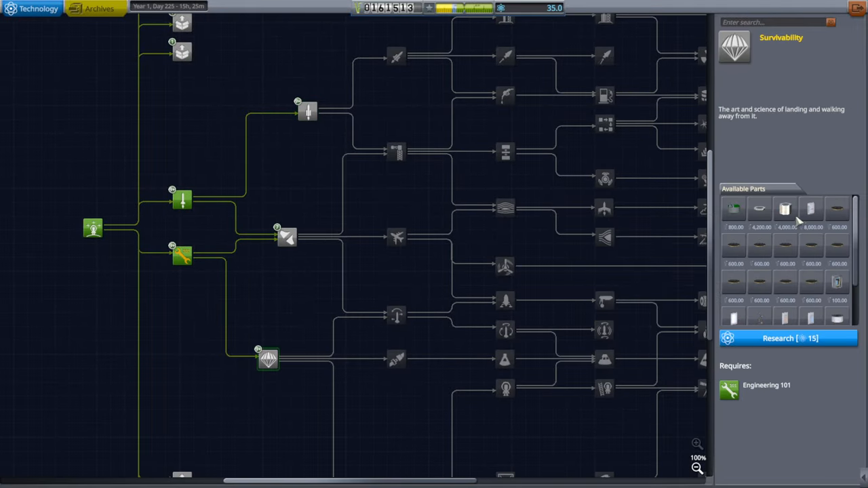
scroll(down, 3)
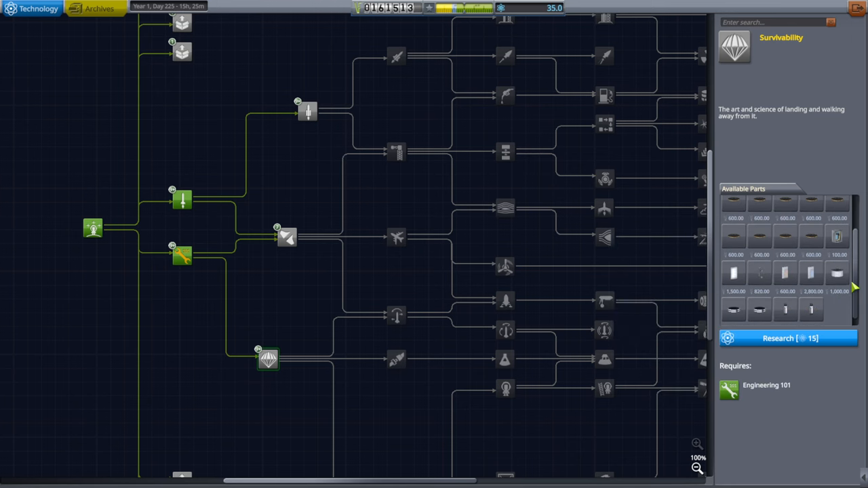
mouse_move(760, 271)
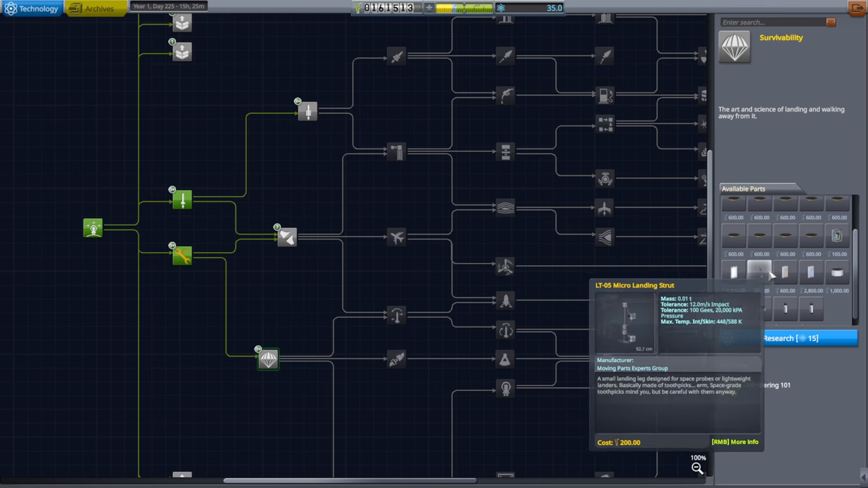
mouse_move(811, 275)
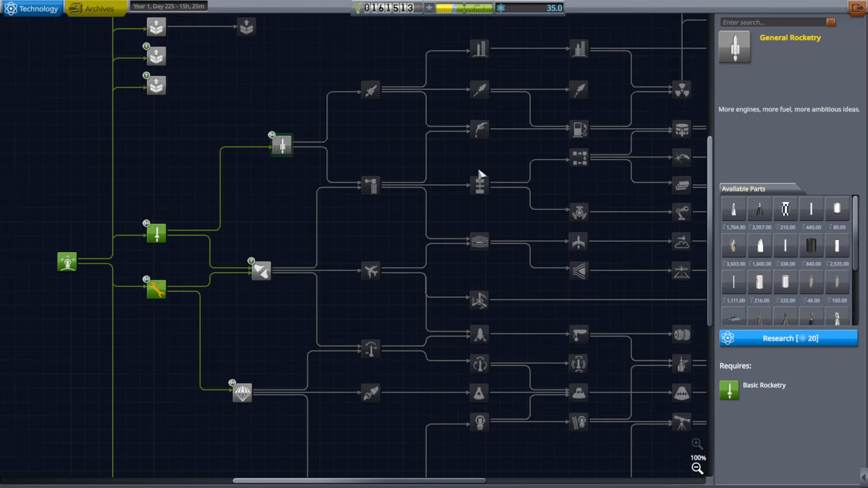
mouse_move(734, 245)
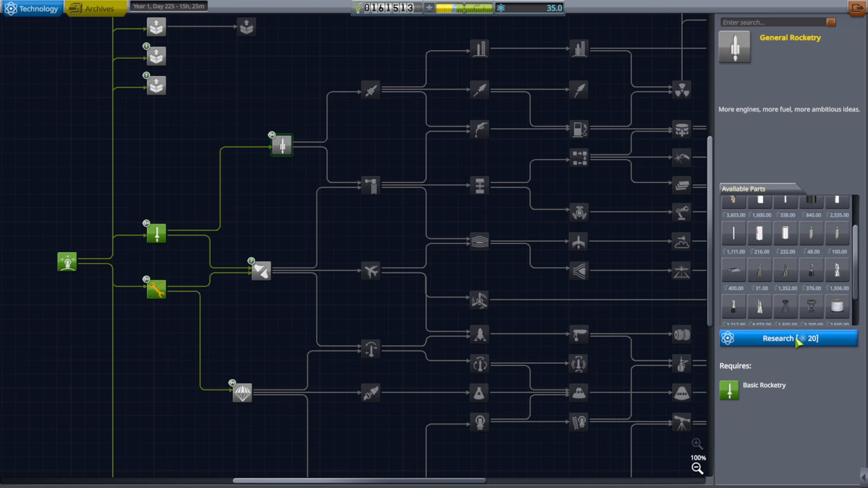
click(789, 338)
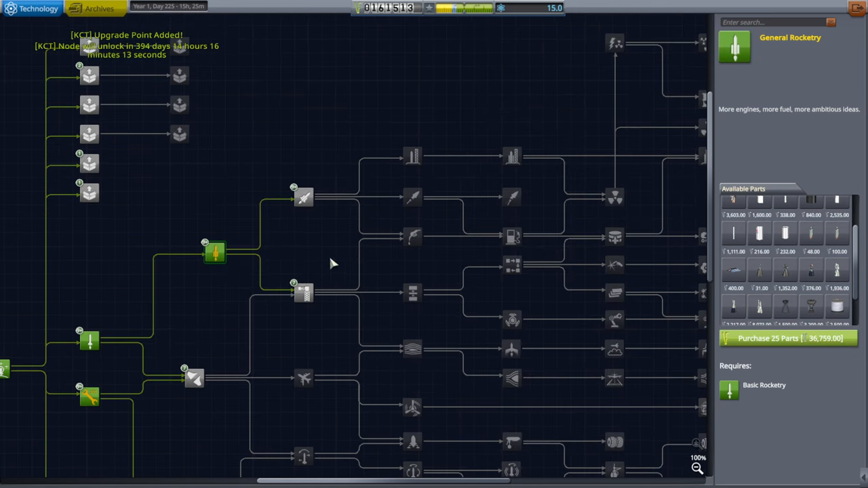
mouse_move(595, 91)
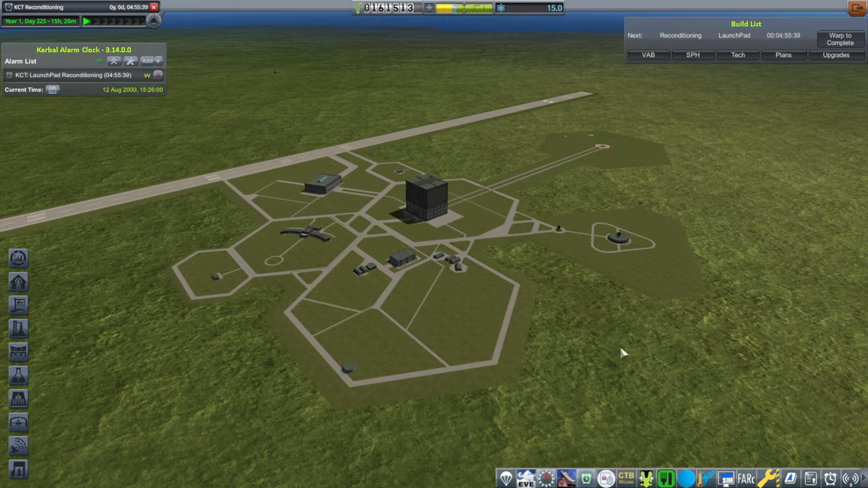
Warp time forward from the KCT build list until launchpad reconditioning completes.
click(649, 55)
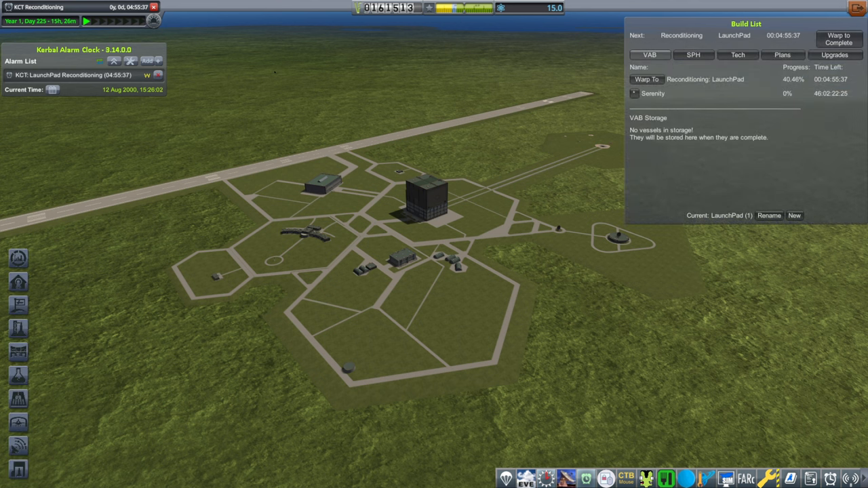
click(835, 55)
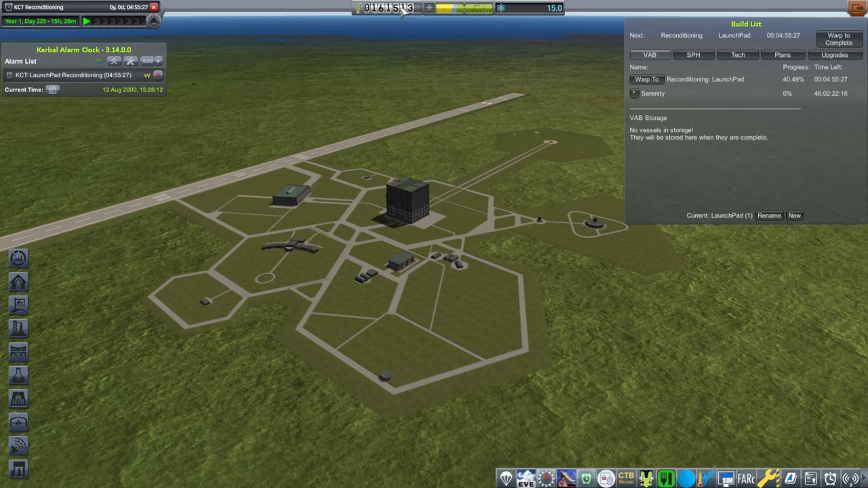
click(553, 142)
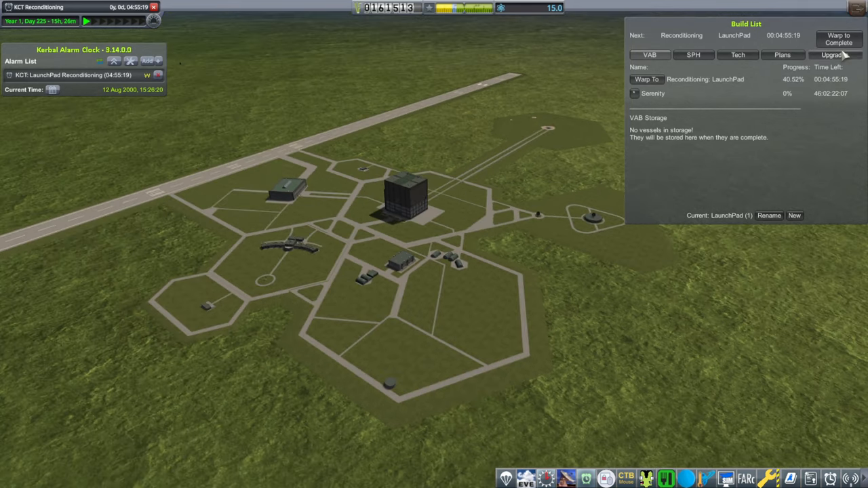
click(839, 39)
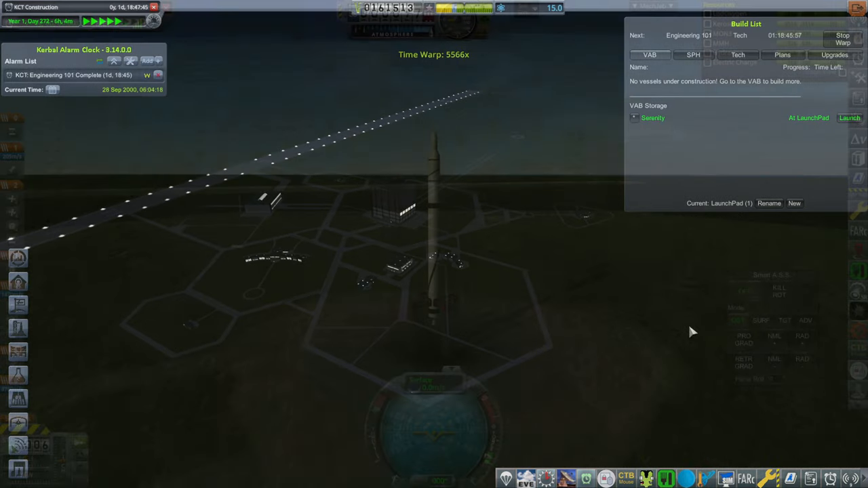
Launch Serenity from the build list and begin the ascent.
click(849, 117)
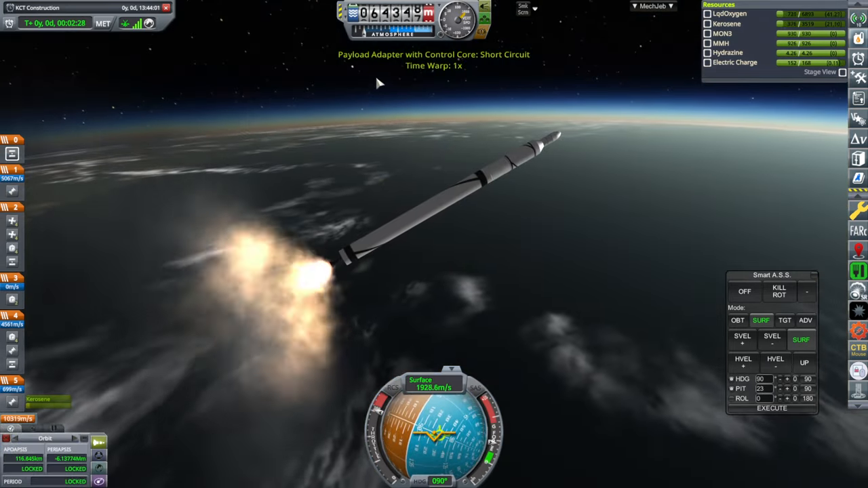
mouse_move(597, 266)
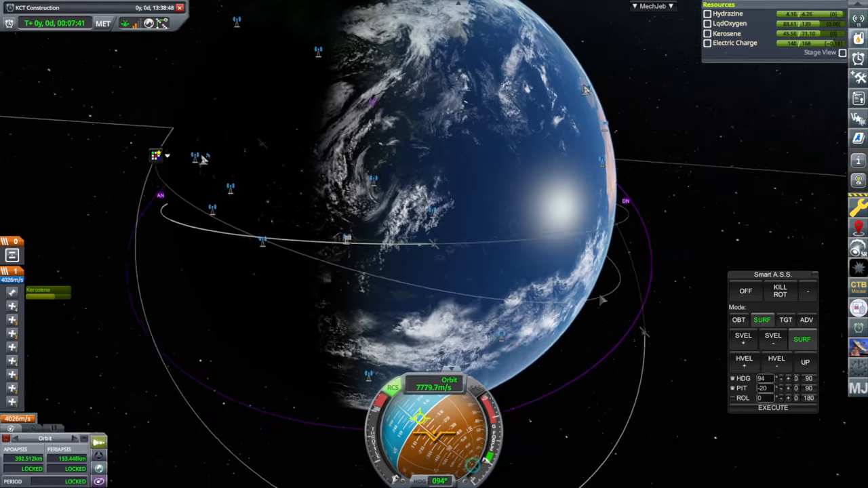
Return to Serenity's close-up flight view with Smart A.S.S. holding OBT Prograde.
scroll(down, 3)
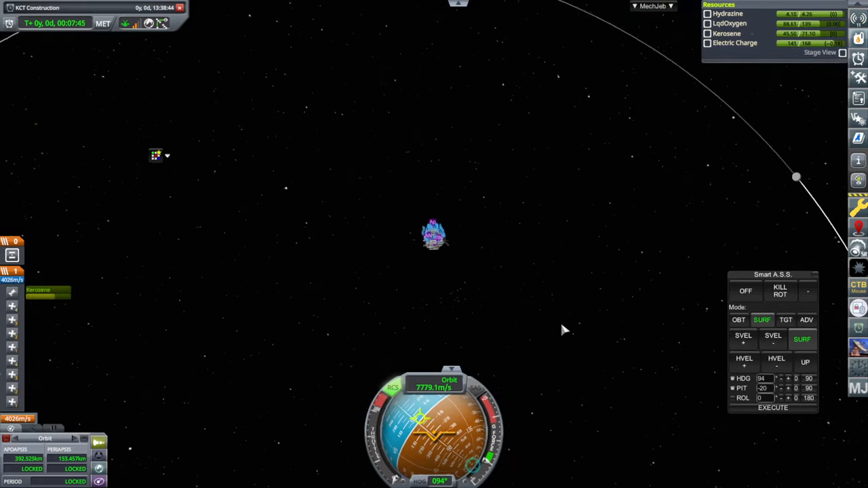
click(739, 320)
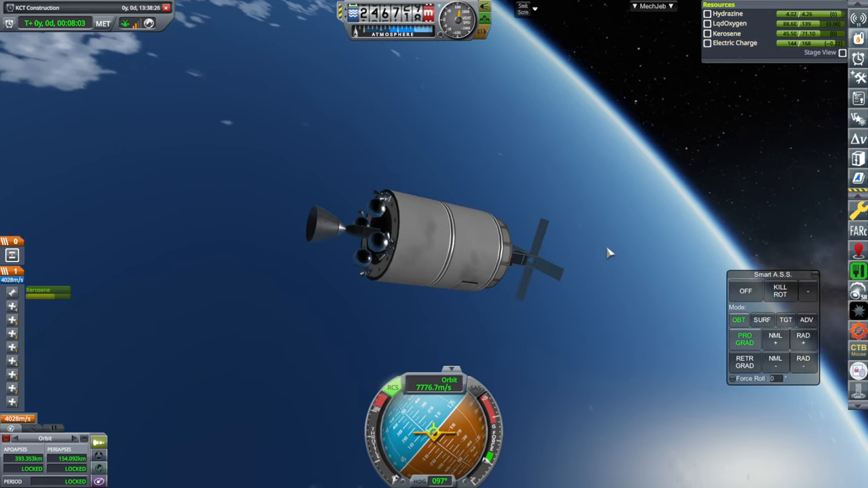
Burn the upper stage prograde toward a 3,863 km apoapsis and switch to map view.
click(652, 6)
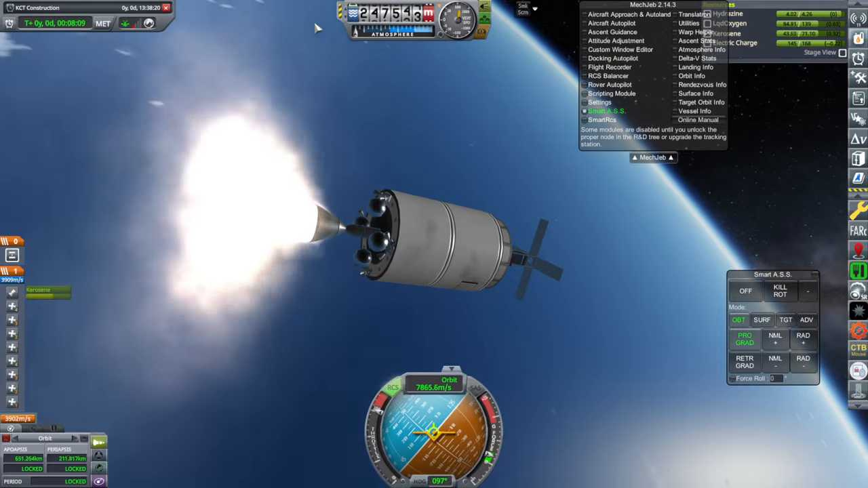
click(651, 157)
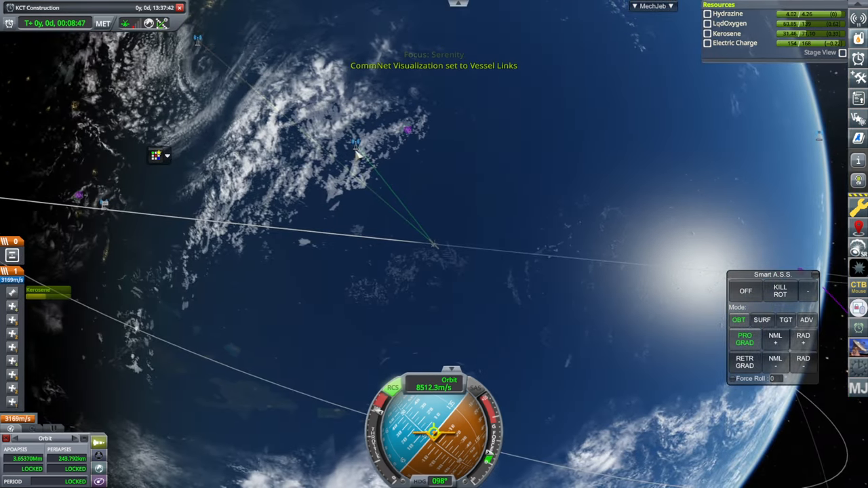
click(125, 23)
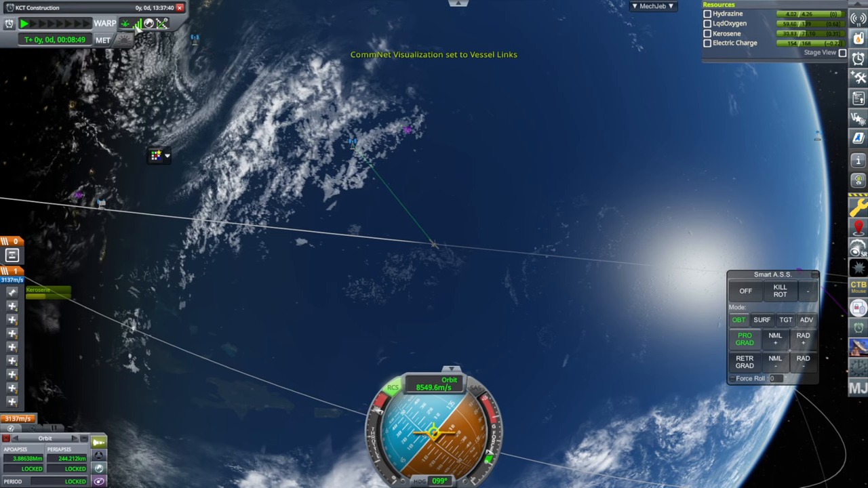